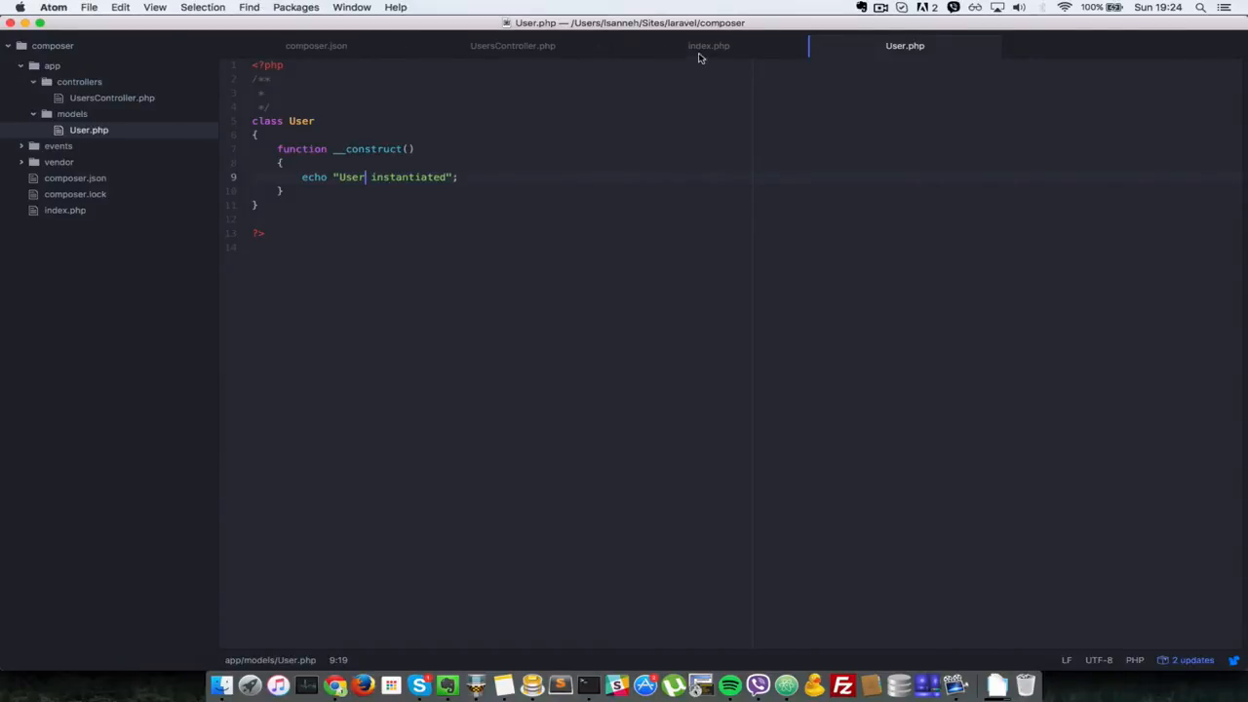
# - Show index.php with its UsersController and User require and instantiation lines
pyautogui.click(709, 45)
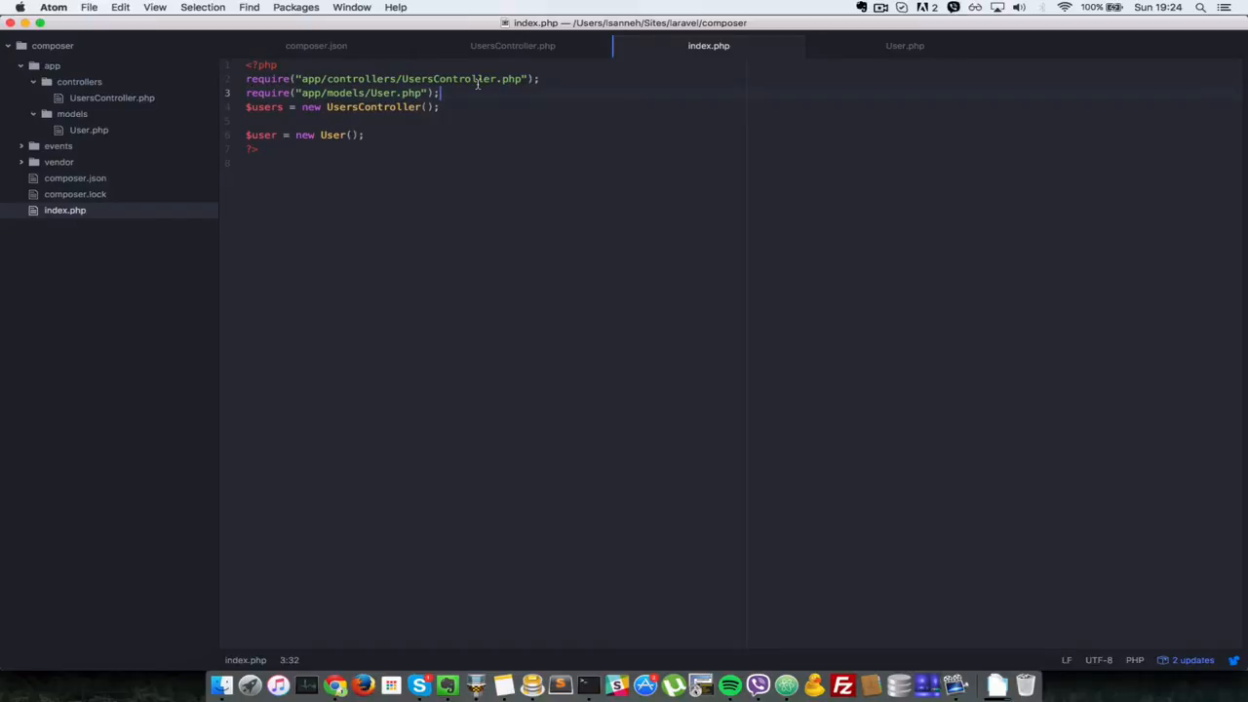
pyautogui.moveTo(565, 282)
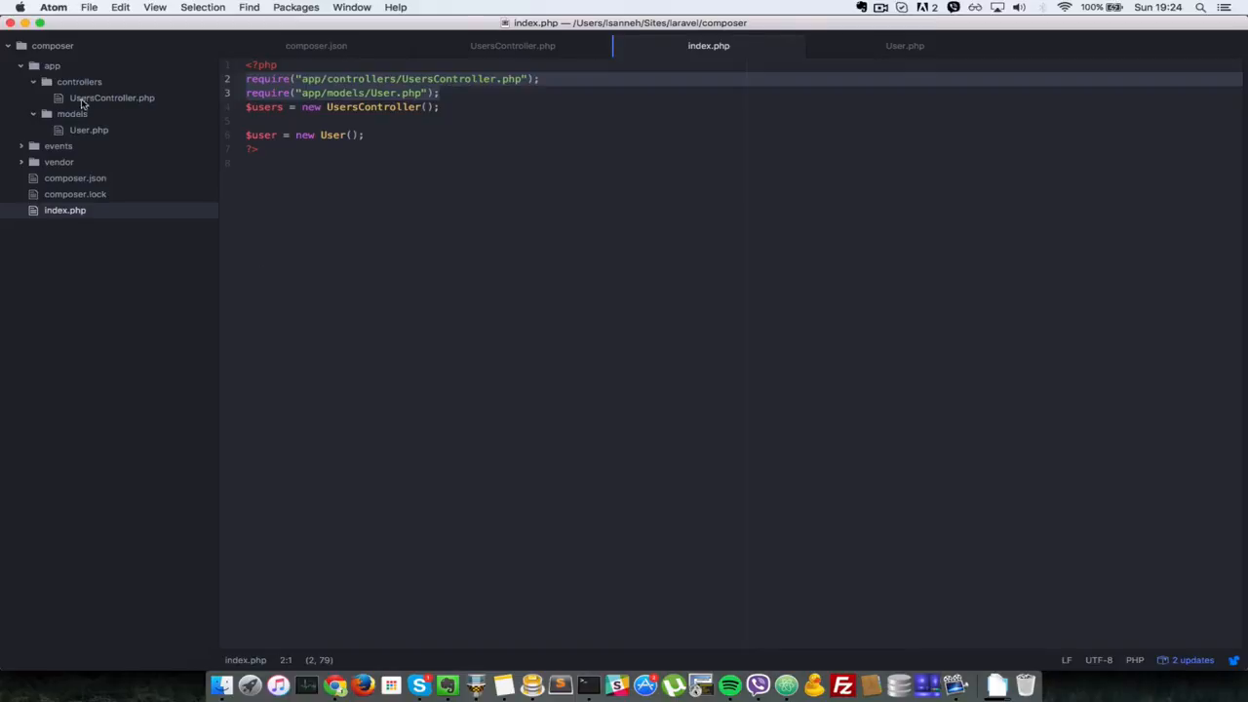
pyautogui.moveTo(510, 331)
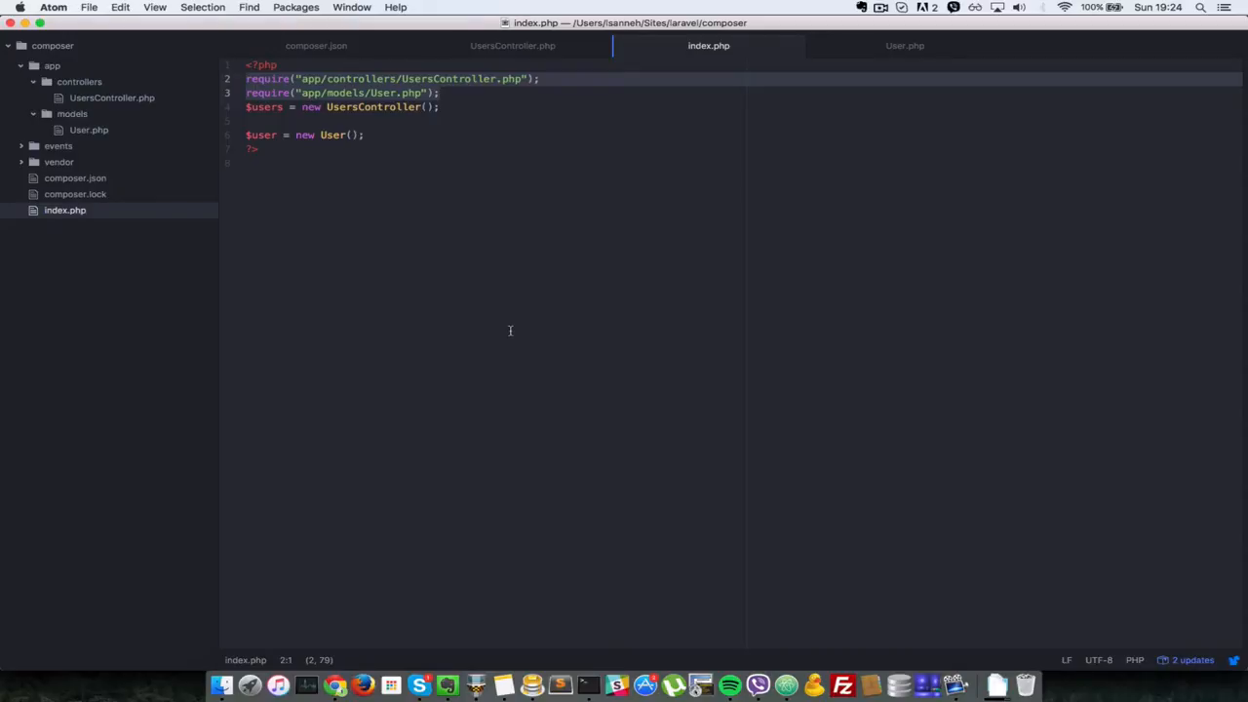
pyautogui.moveTo(502, 53)
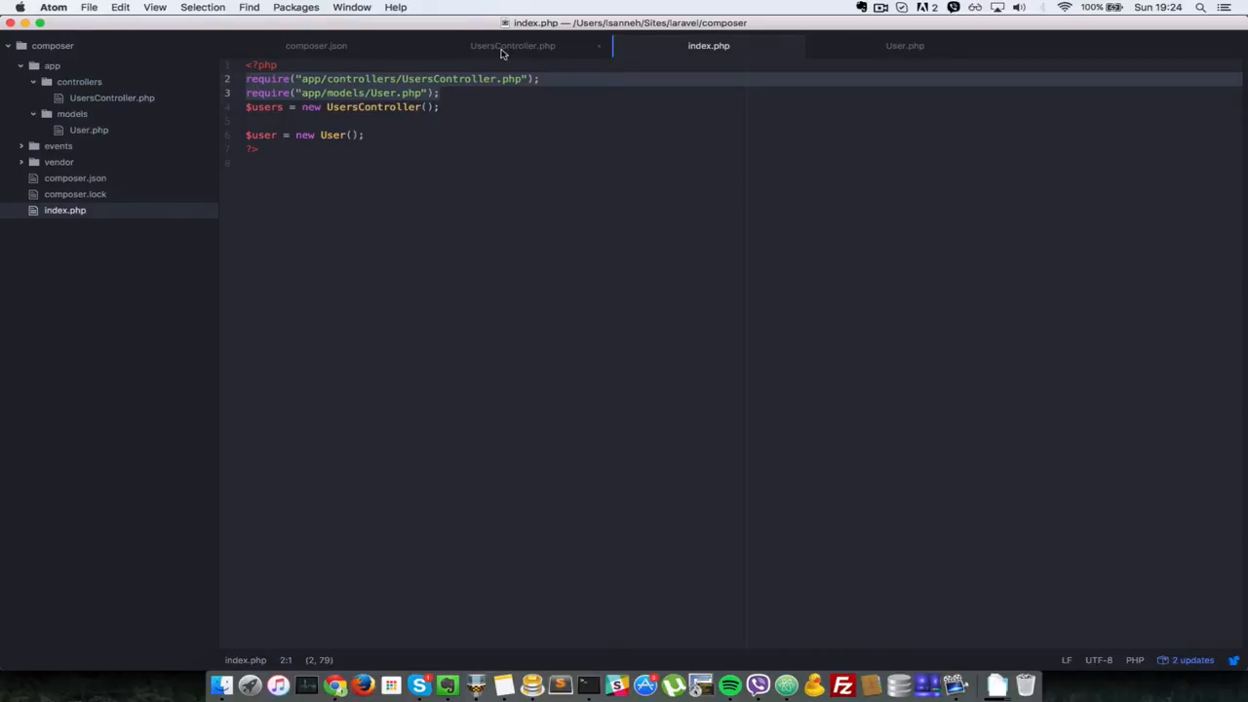
# - Add 'namespace App\Controllers;' above the class in UsersController.php and save
pyautogui.click(511, 44)
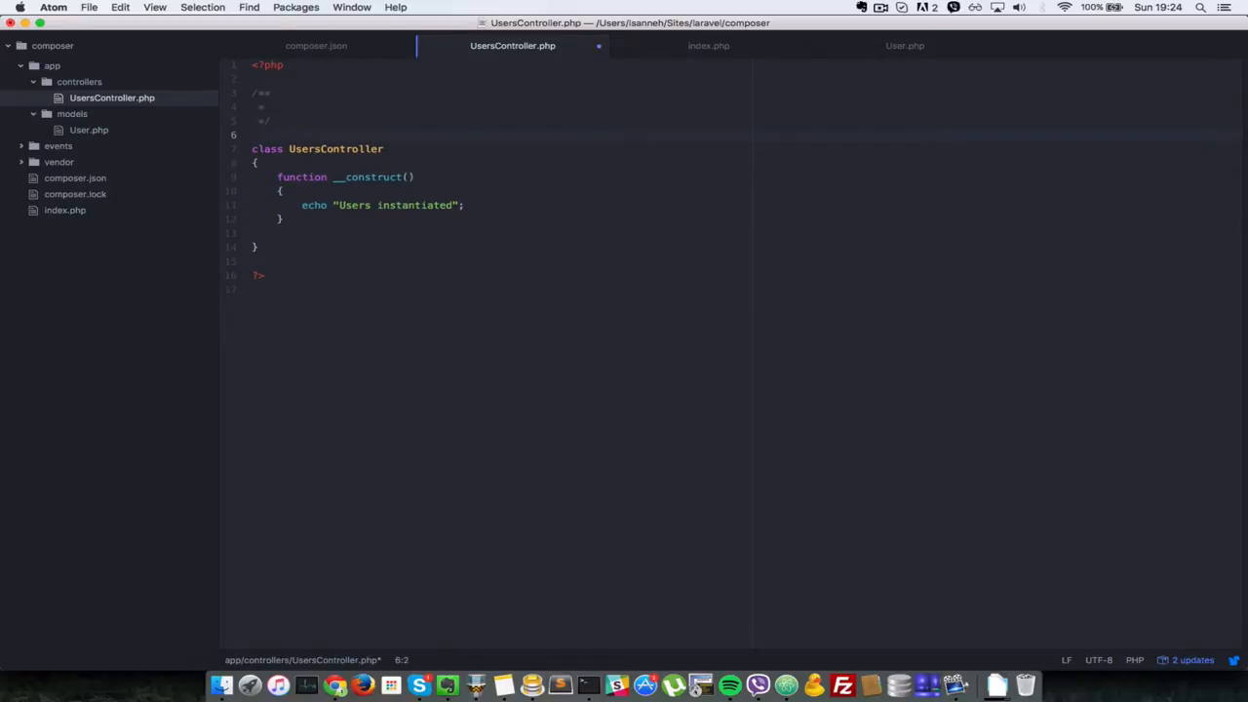
pyautogui.write('namespace')
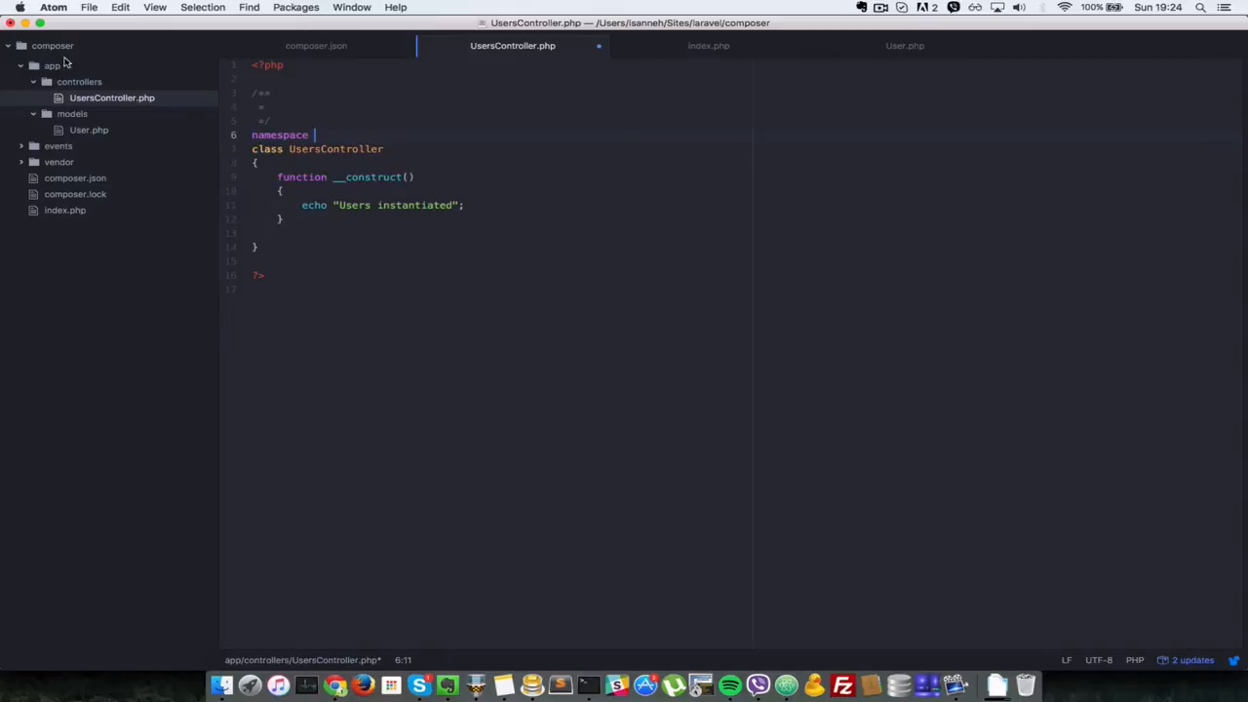
pyautogui.write('App\\')
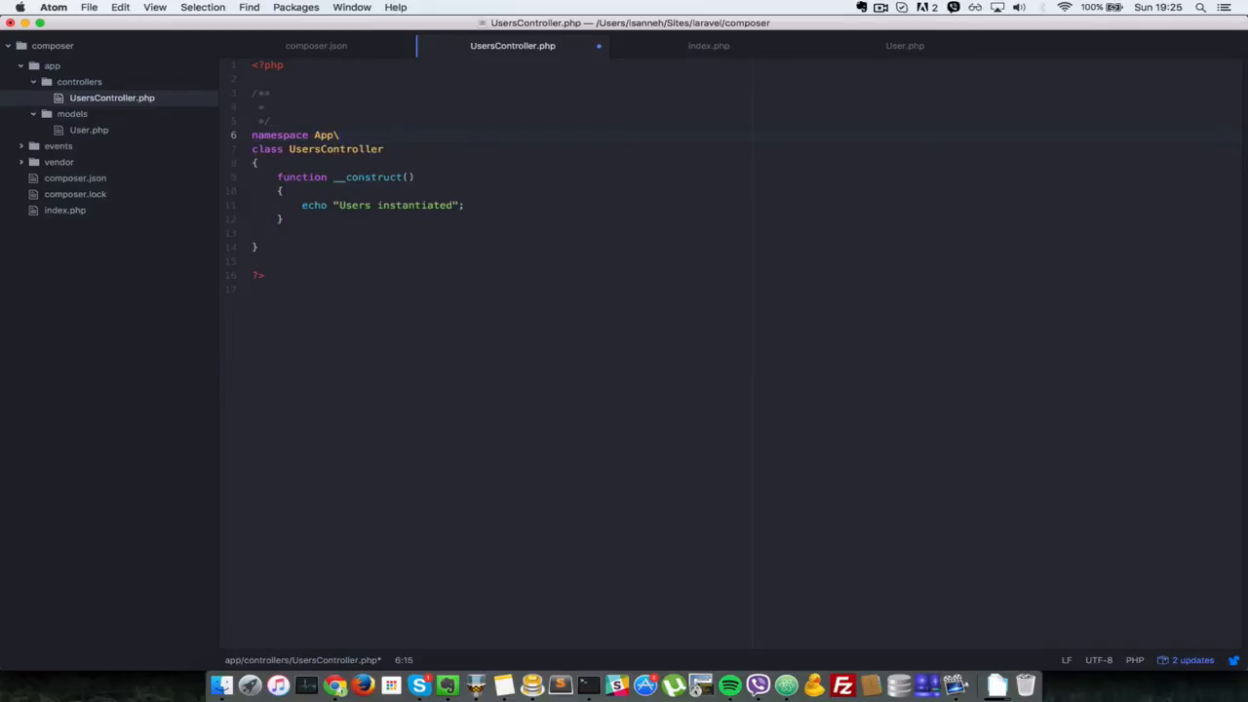
pyautogui.write('Con')
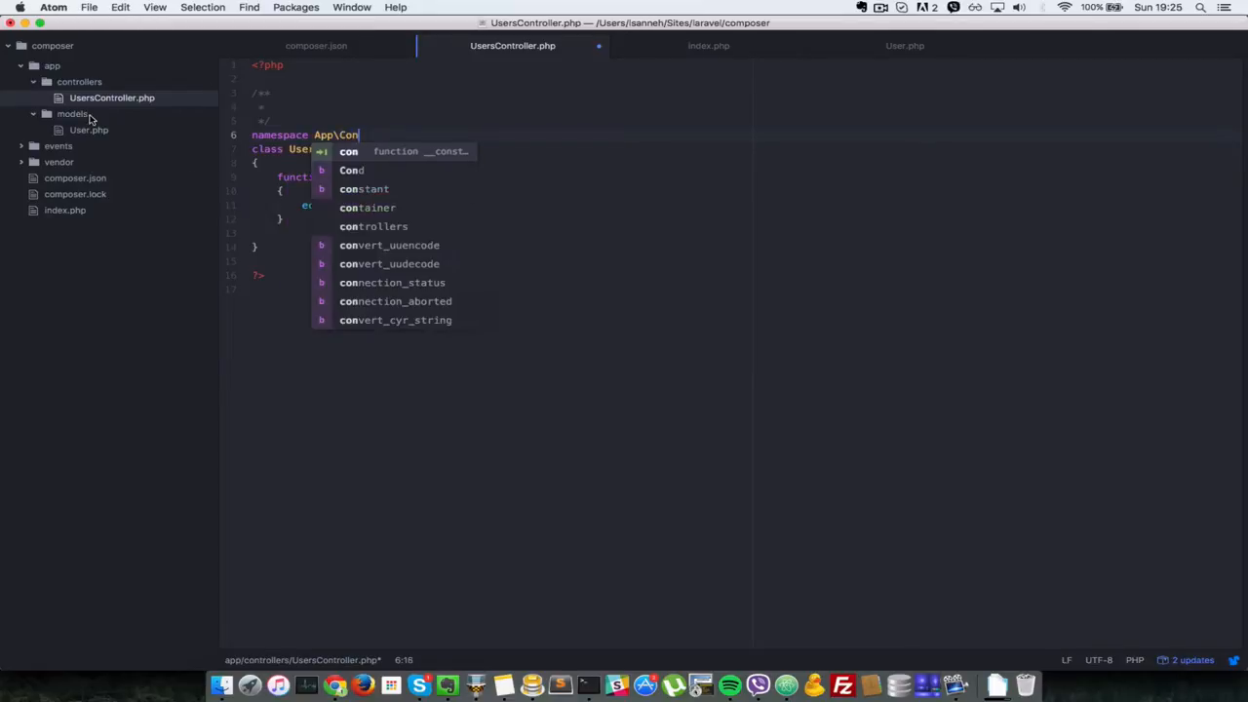
pyautogui.write('trollers;')
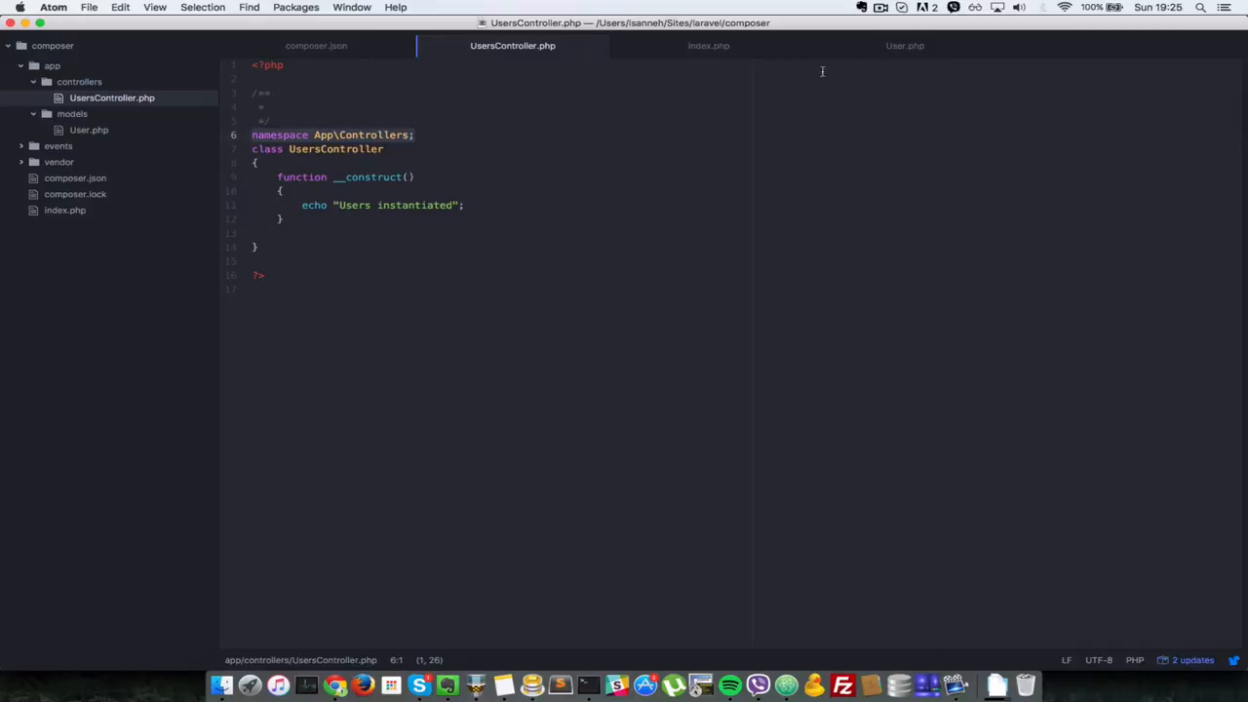
# - Add 'namespace App\Models;' above the User class in User.php and save
pyautogui.click(904, 46)
pyautogui.write('namespace A')
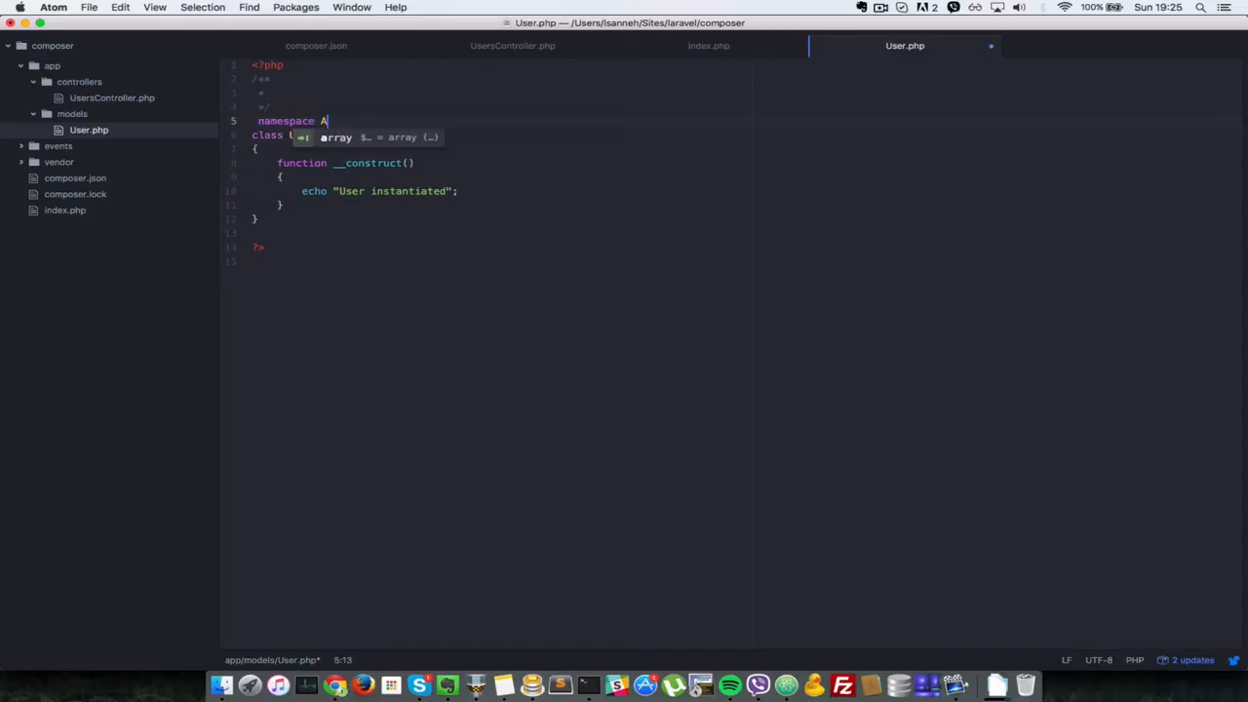
pyautogui.write('pp\\Mod')
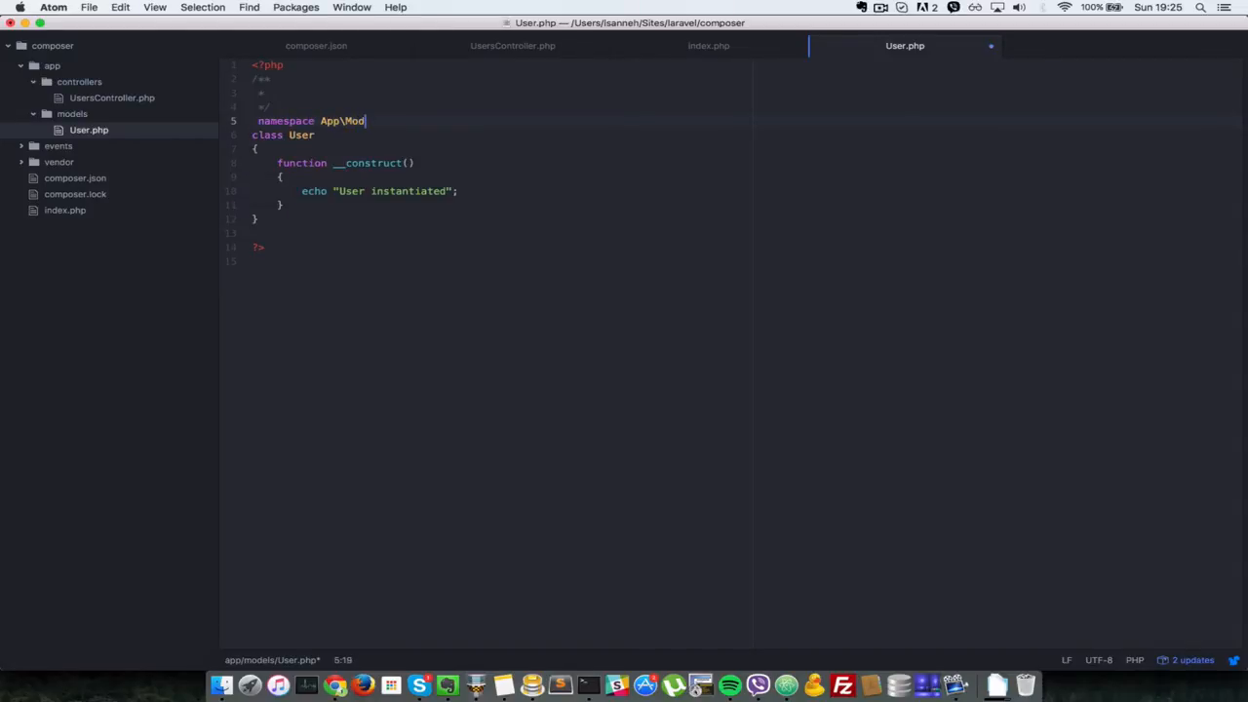
pyautogui.write('els;')
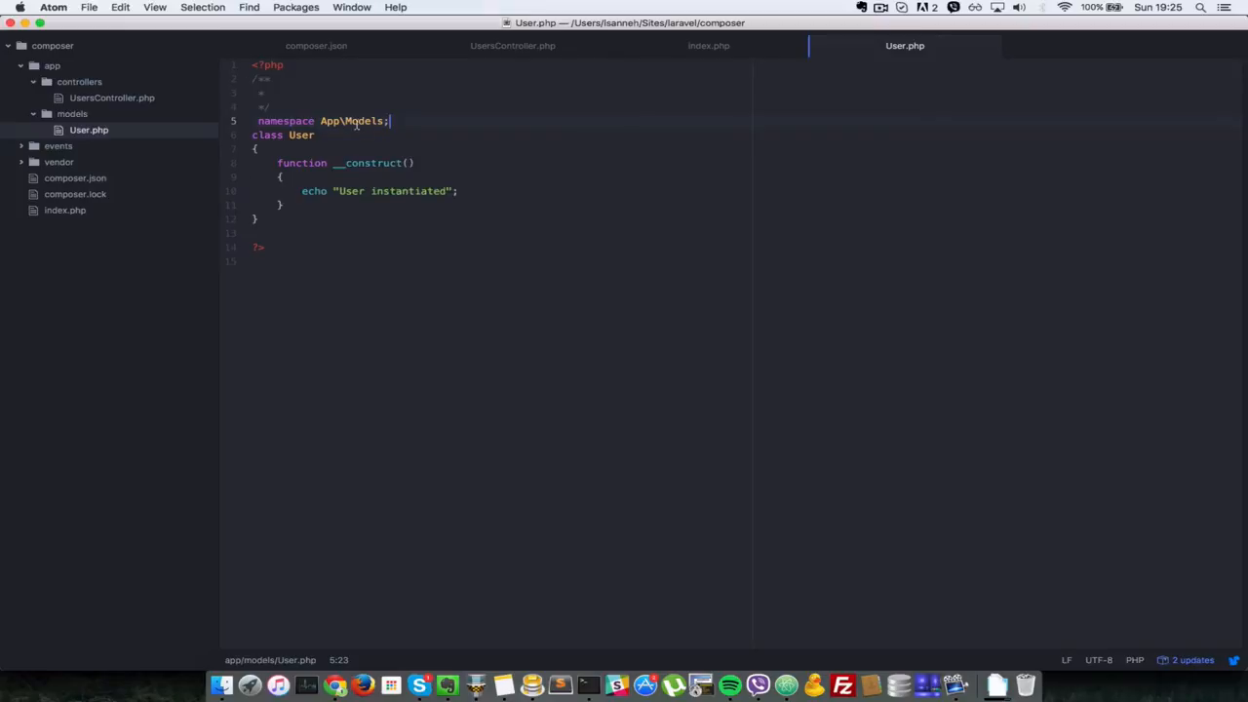
pyautogui.moveTo(88, 130)
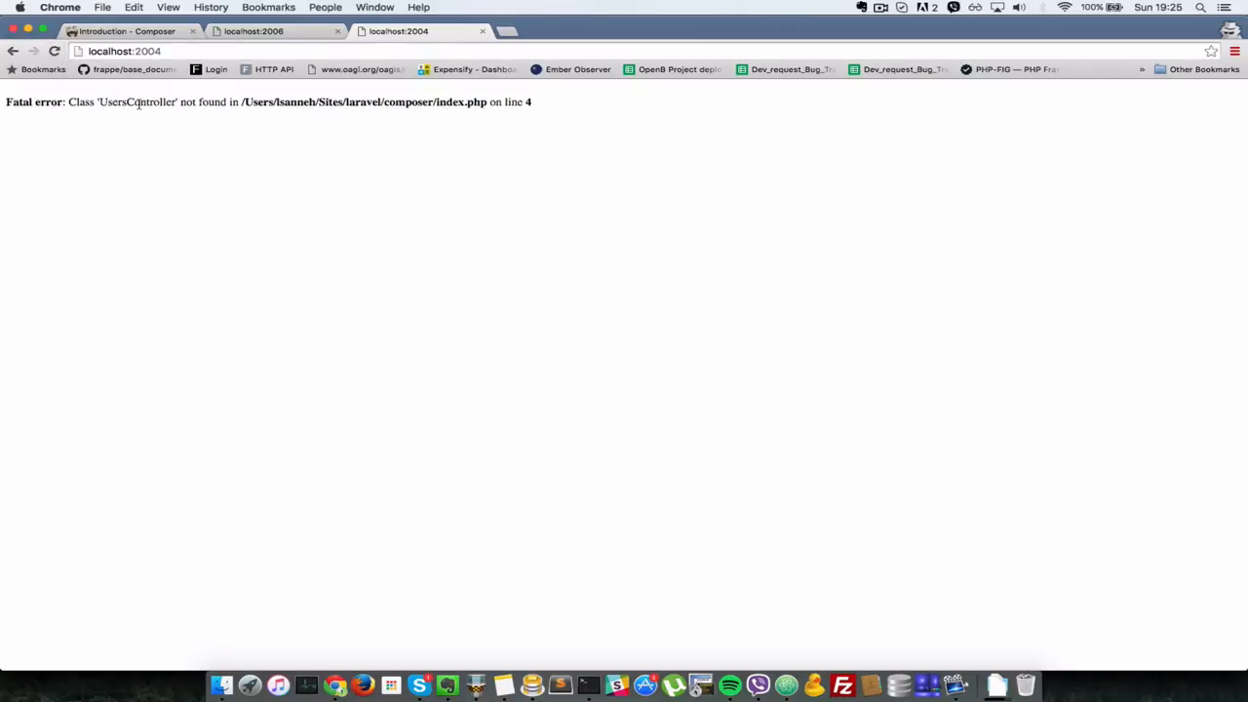
pyautogui.moveTo(486, 138)
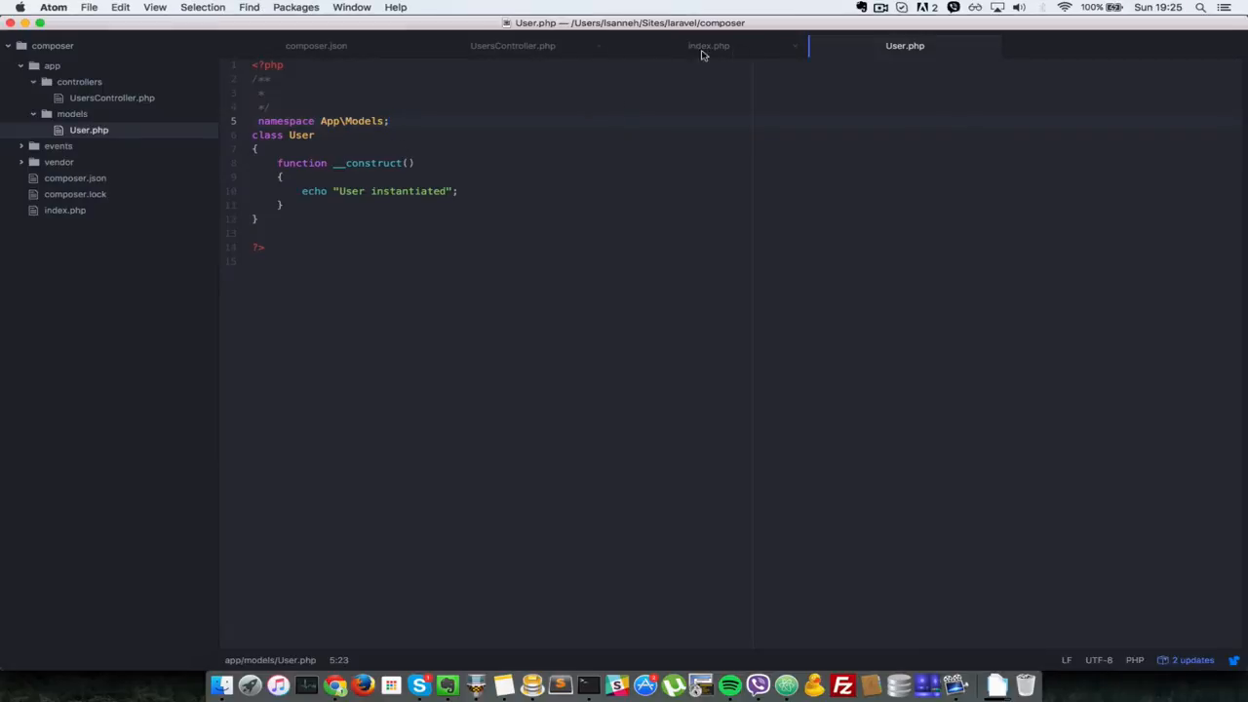
# - Drop index.php's require lines, comment out both instantiations, and open composer.json
pyautogui.click(708, 44)
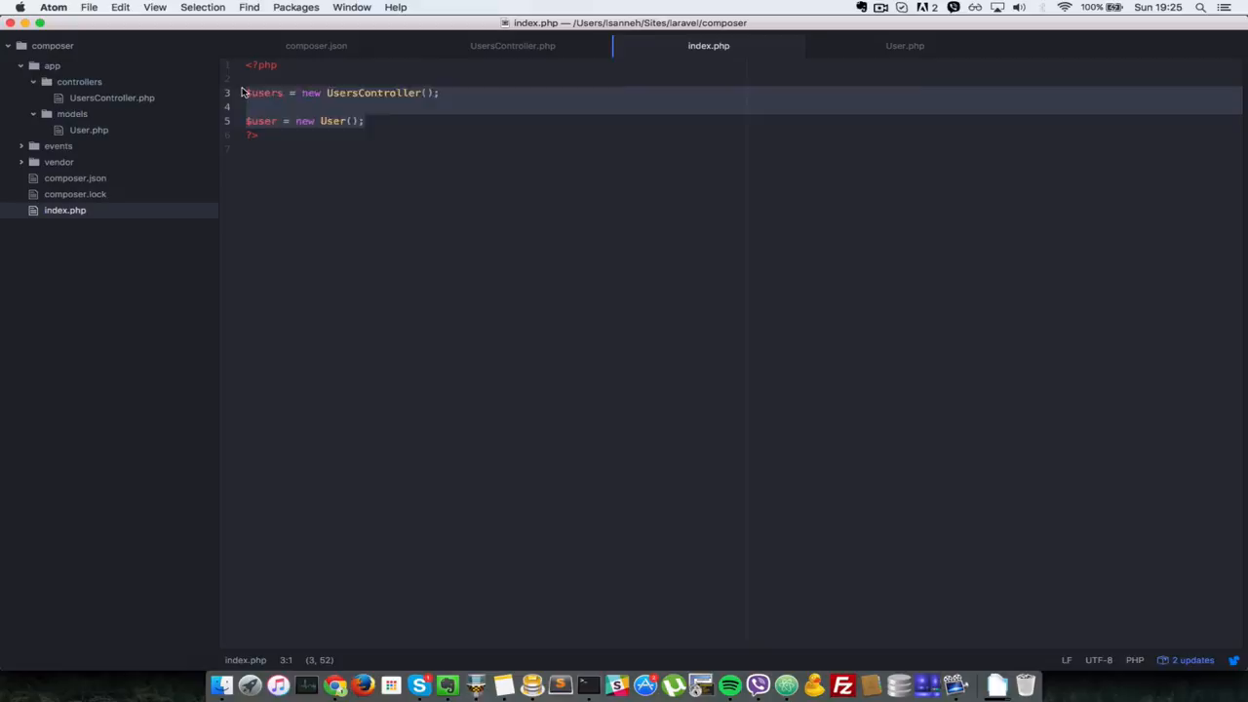
pyautogui.press('cmd+/')
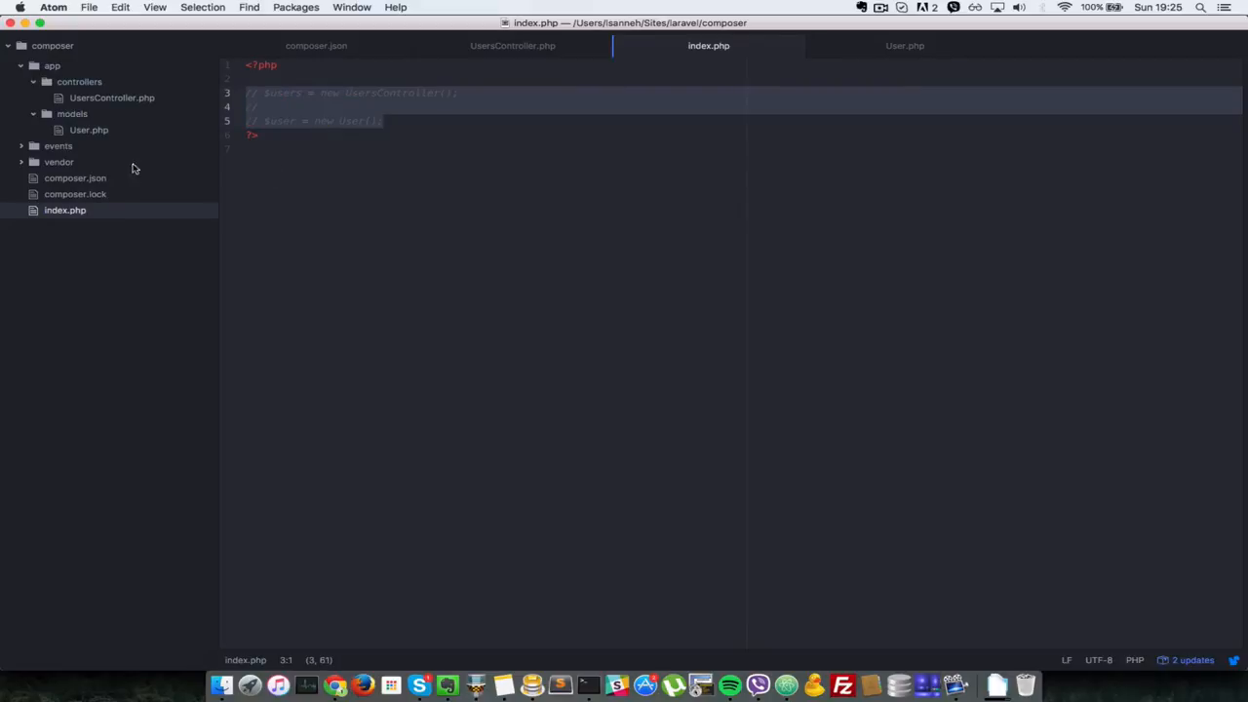
pyautogui.moveTo(68, 84)
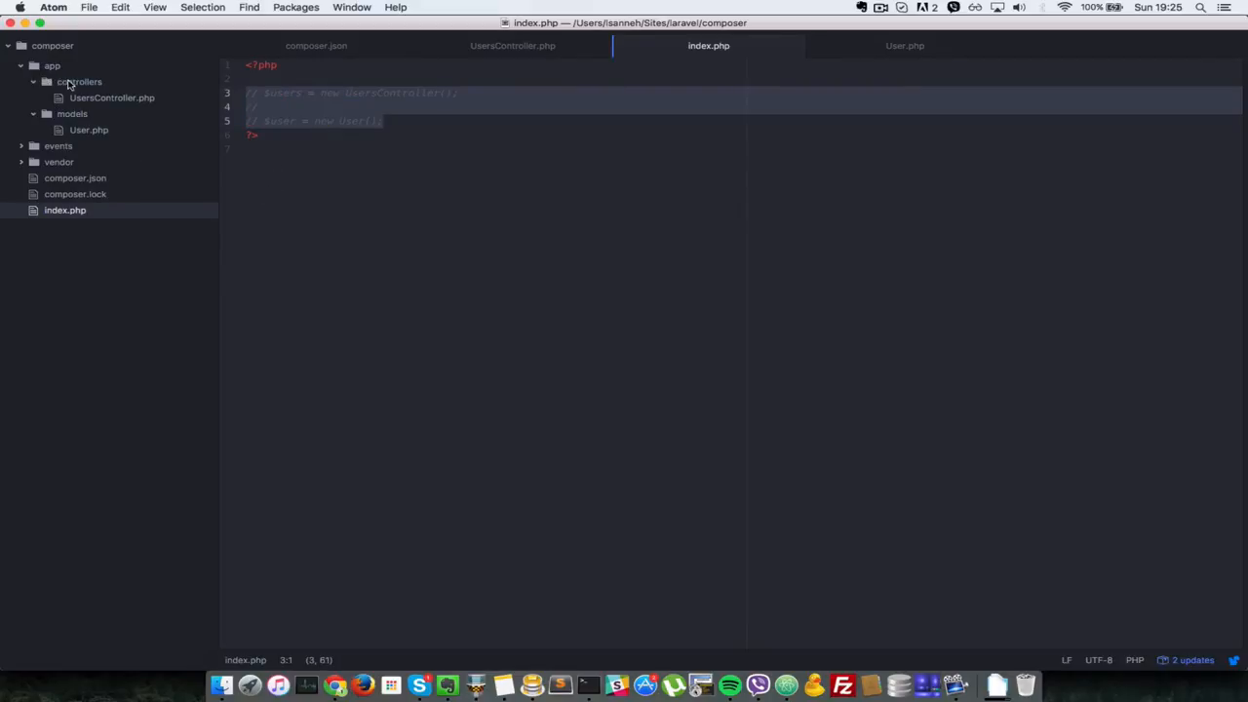
pyautogui.moveTo(79, 82)
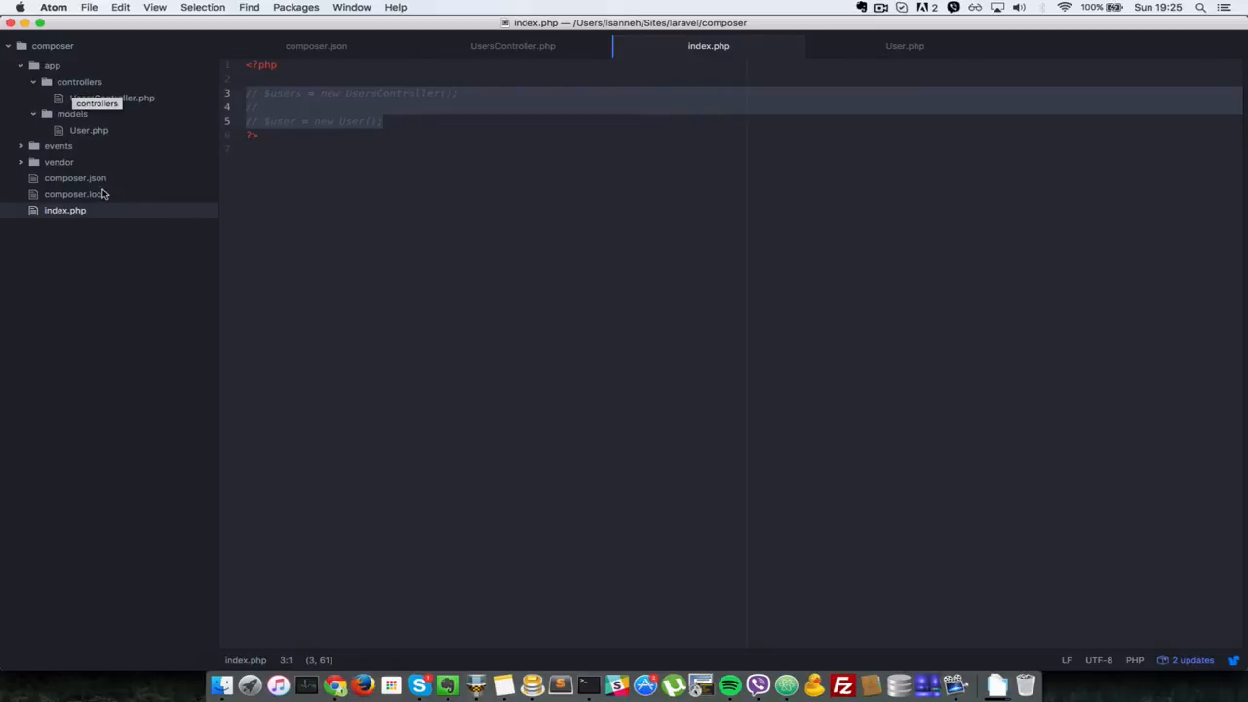
pyautogui.click(75, 177)
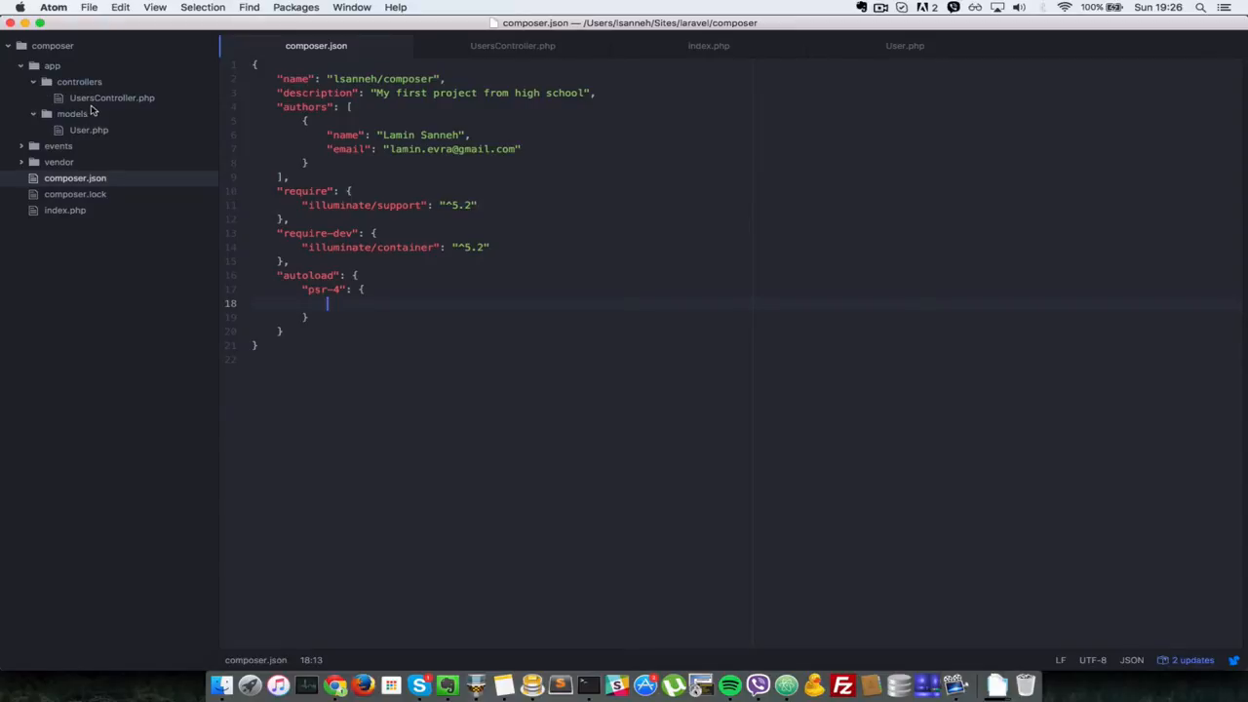
pyautogui.moveTo(78, 116)
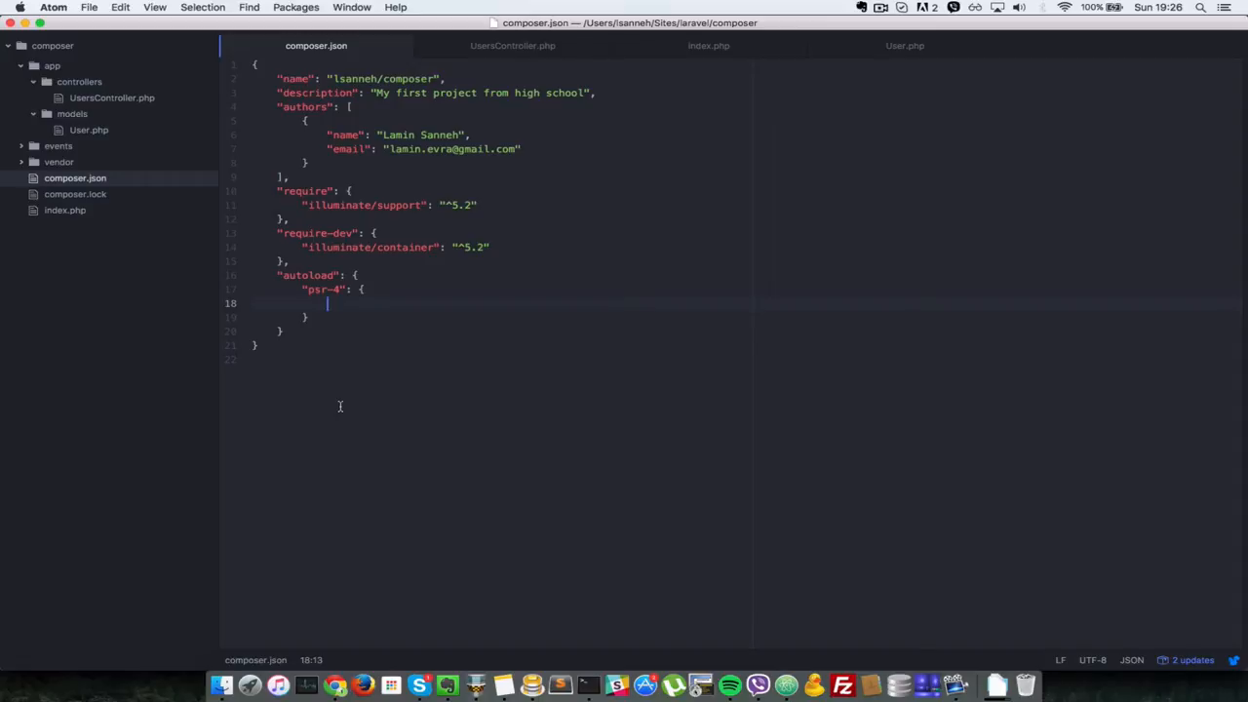
# - Add "App\\": "app" under composer.json's psr-4 autoload section and save
pyautogui.write('""')
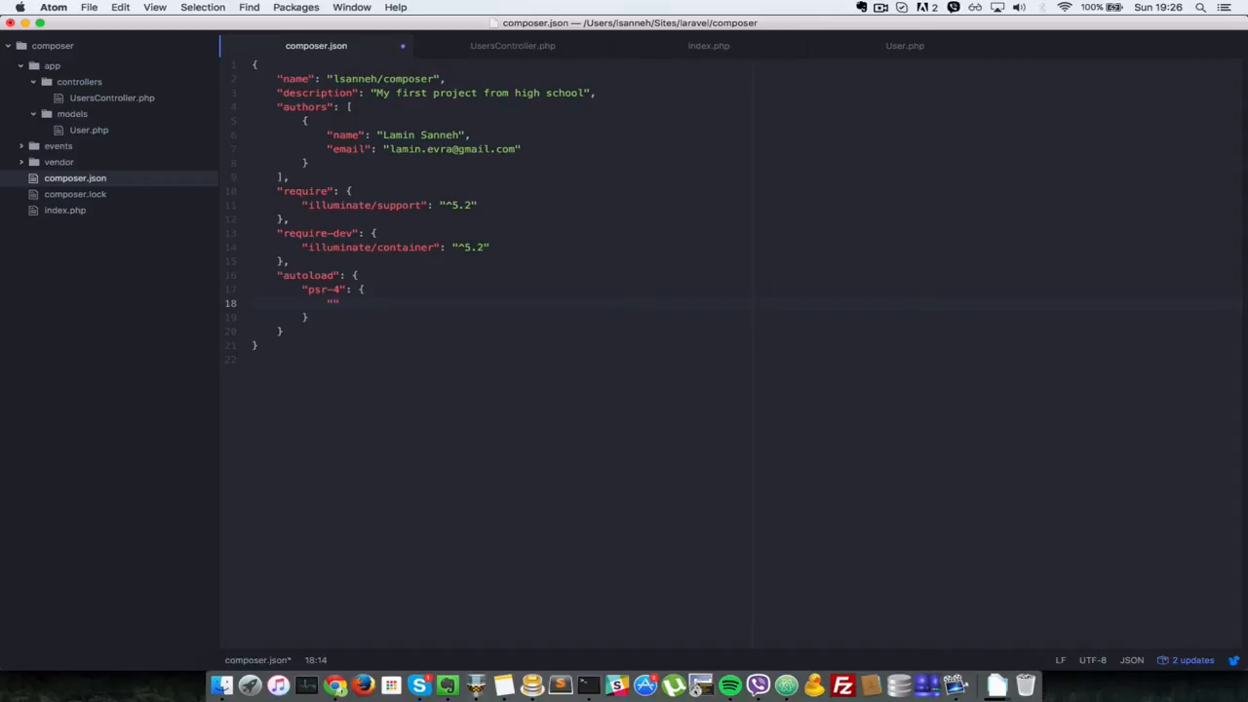
pyautogui.write('"App":')
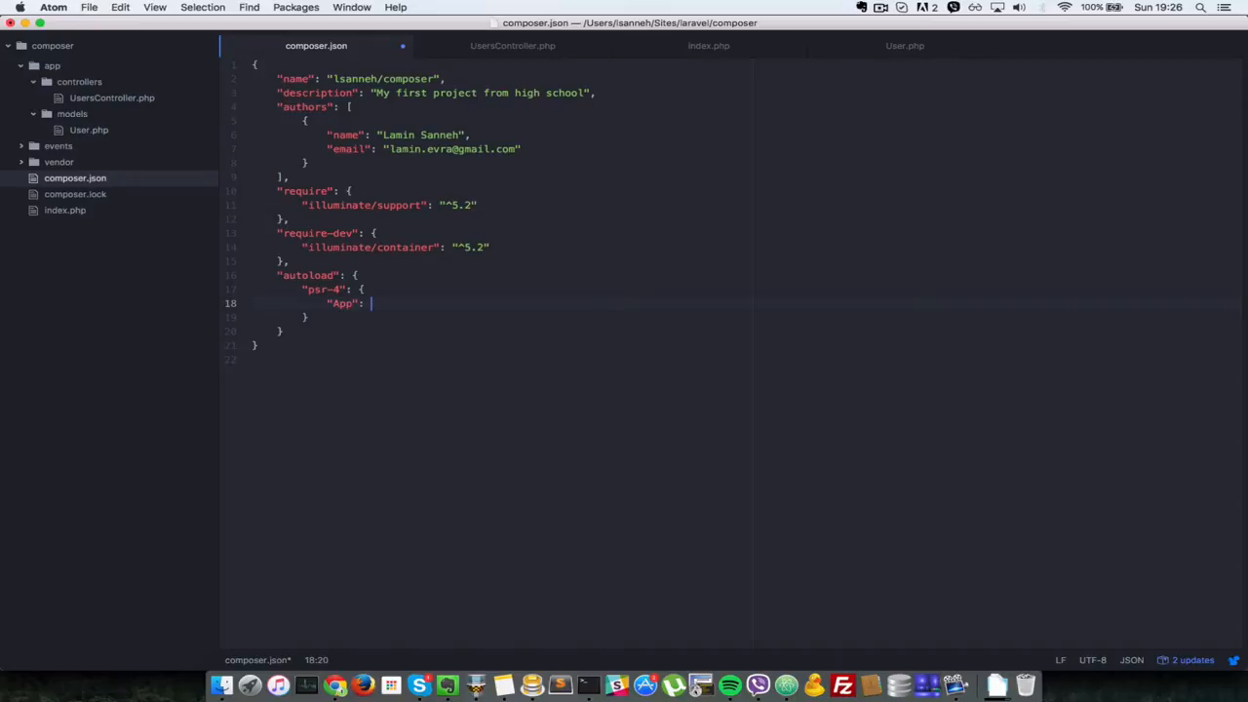
pyautogui.write('"app"')
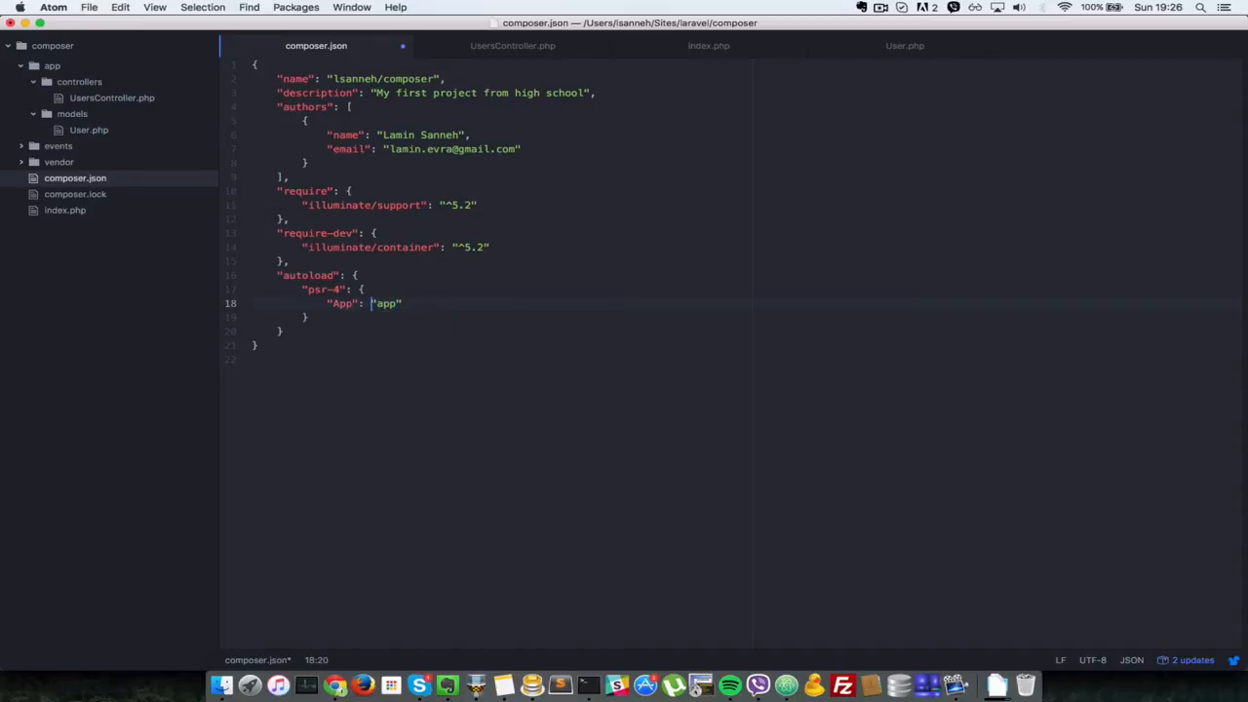
pyautogui.write('\\\\')
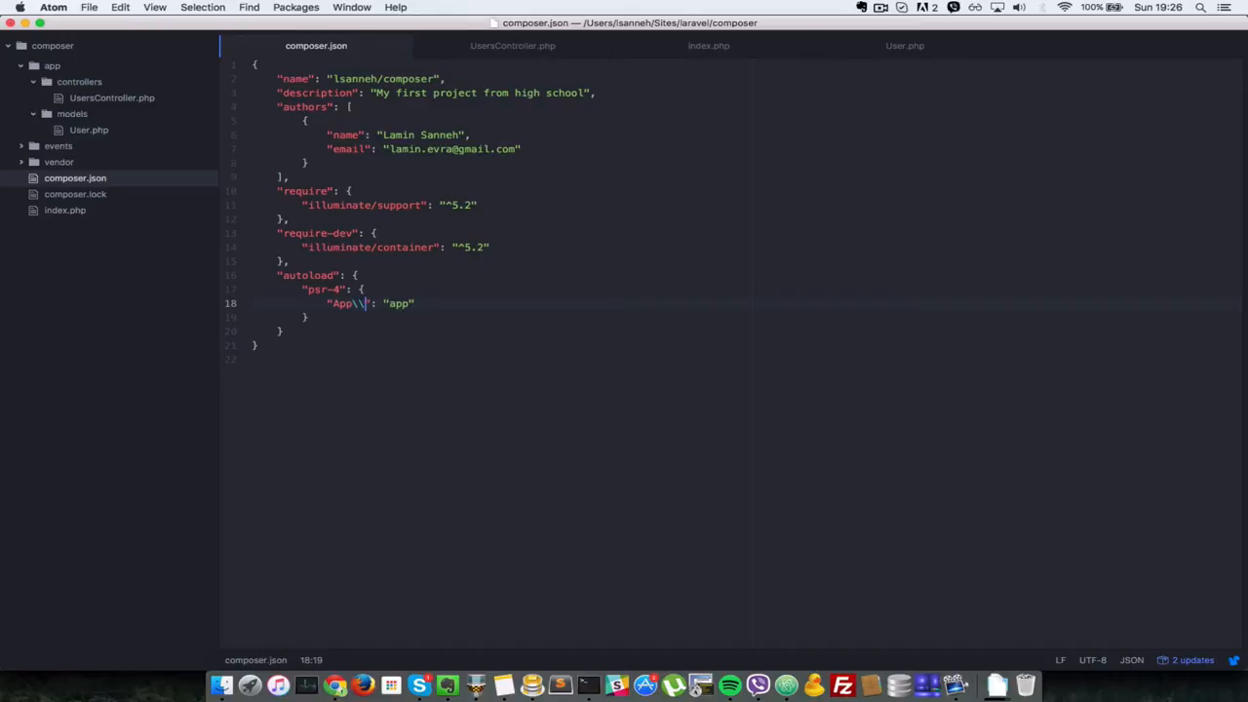
pyautogui.click(587, 686)
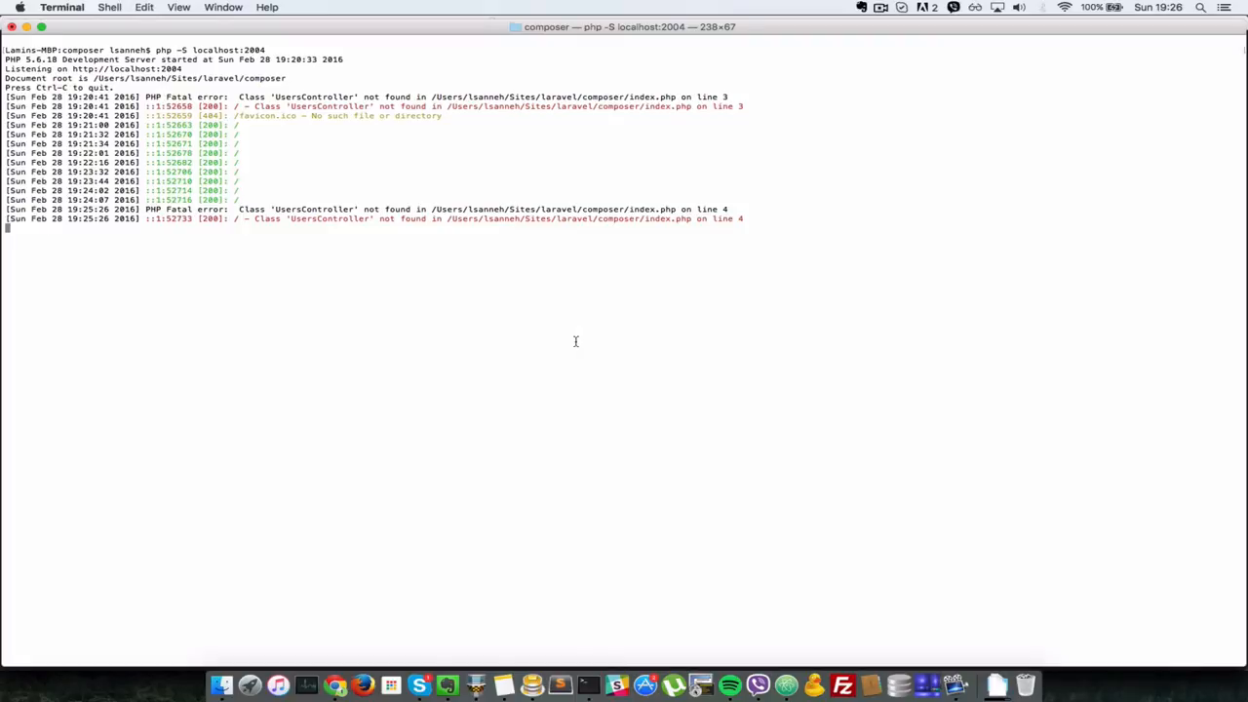
# - Start a fresh shell and cd into the laravel/composer project folder
pyautogui.press('ctrl+c')
pyautogui.write('c')
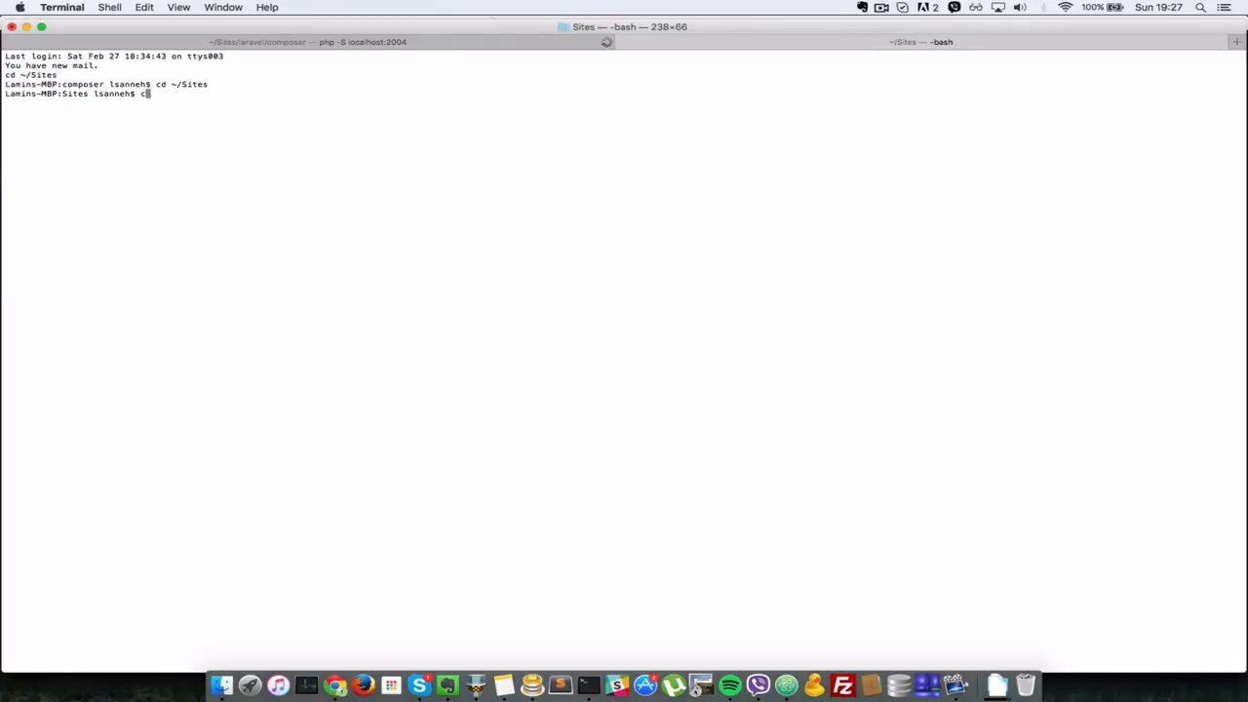
pyautogui.press('Backspace')
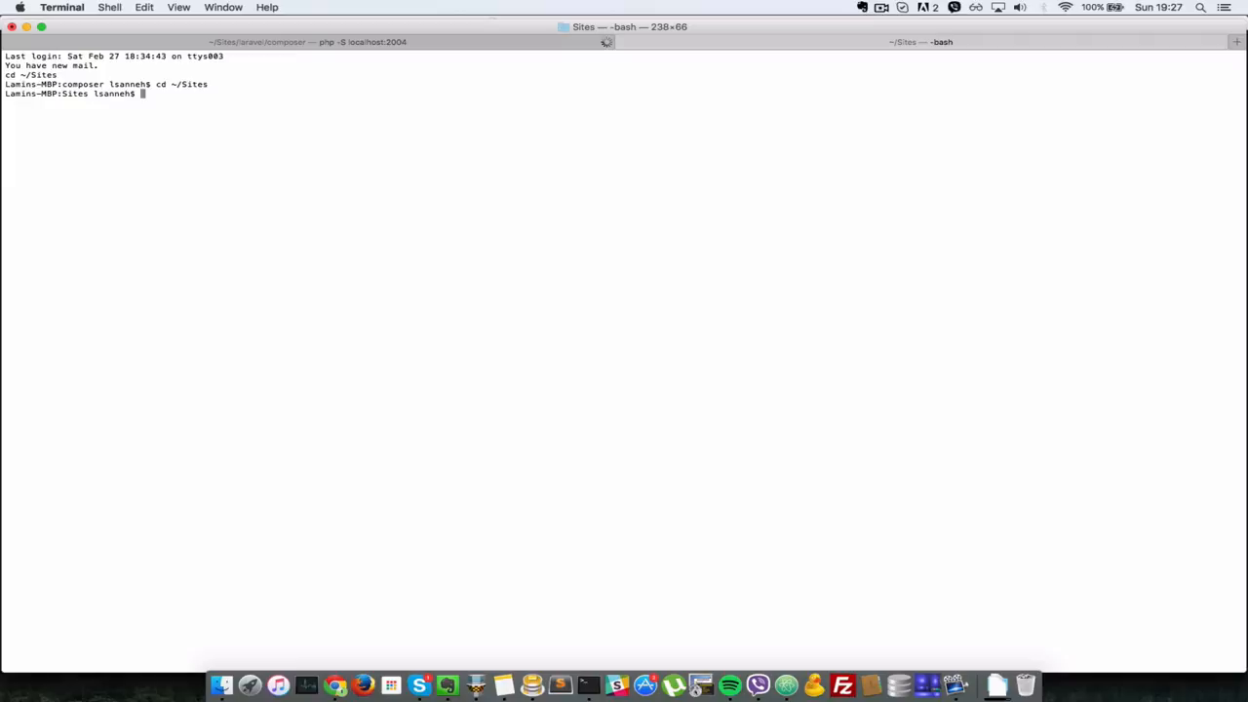
pyautogui.write('cd')
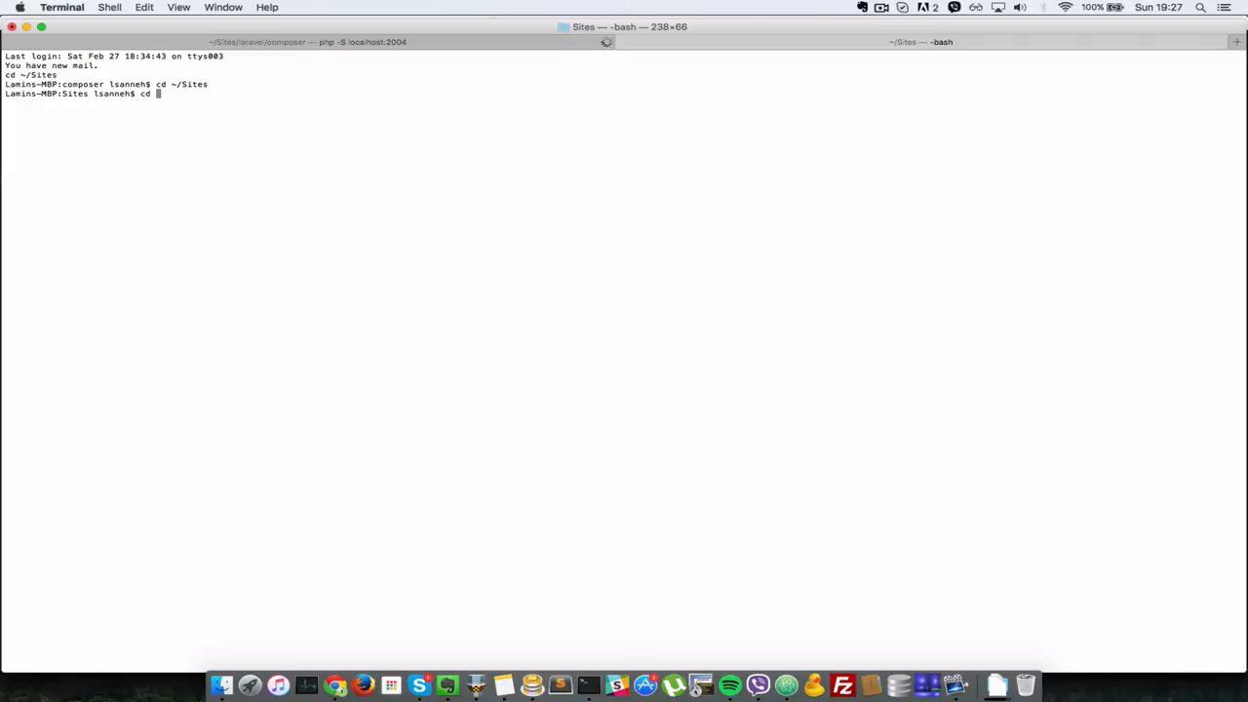
pyautogui.write('laravel/')
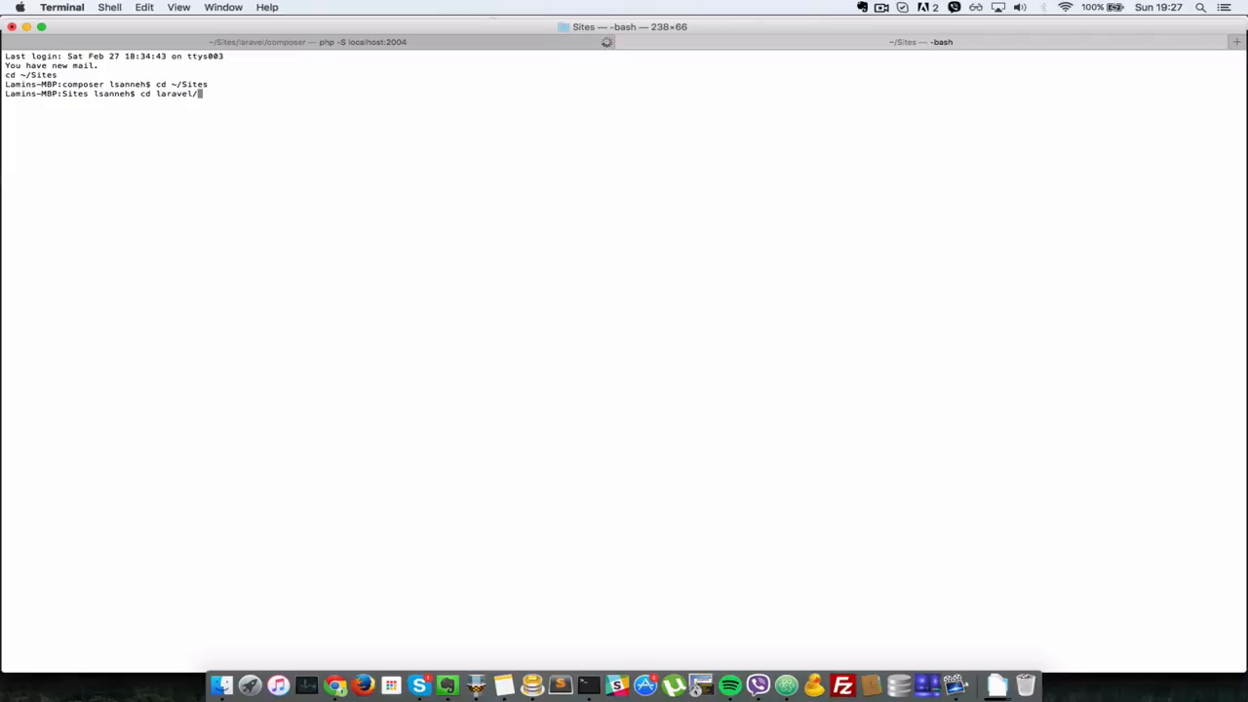
pyautogui.press('Return')
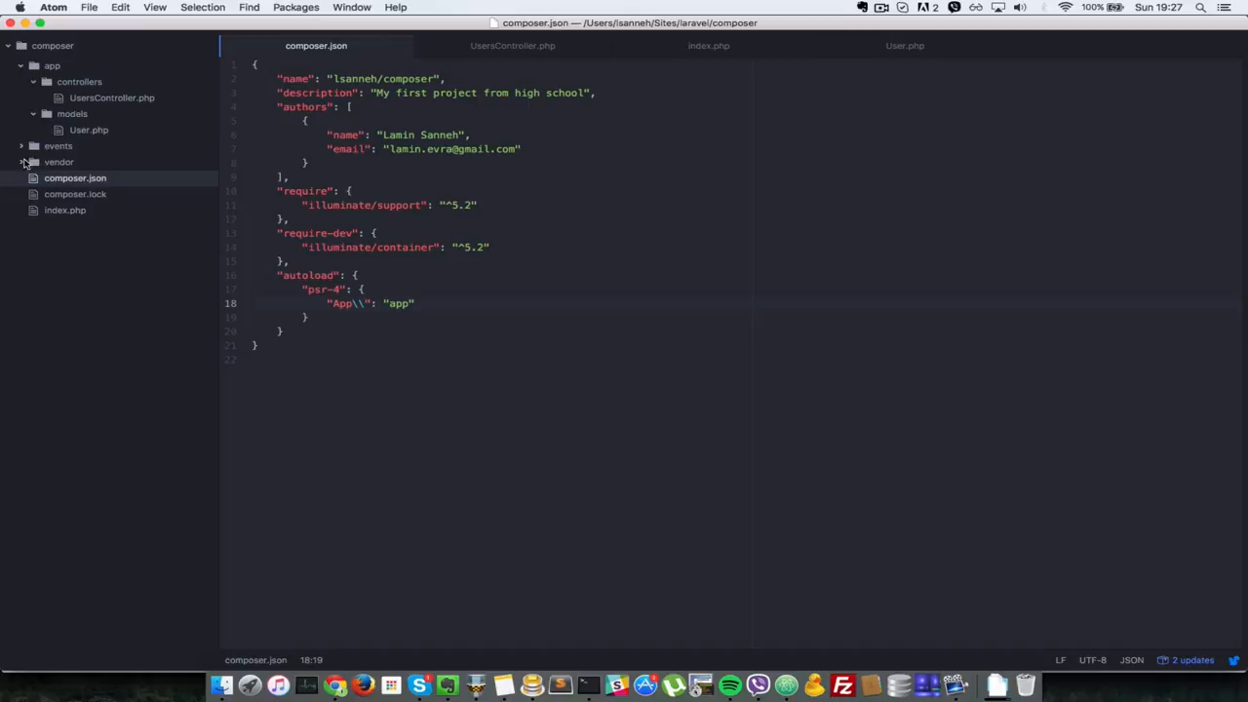
# - Expand vendor in the project tree and run composer dump-autoload
pyautogui.click(59, 162)
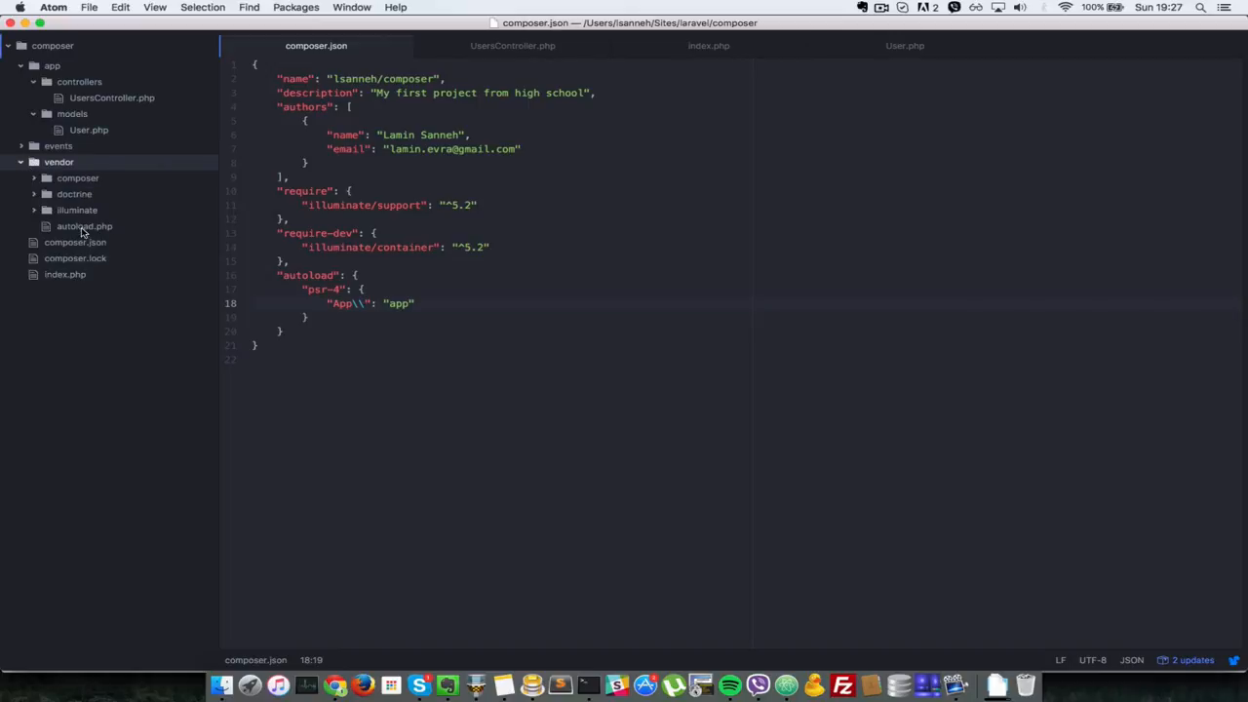
pyautogui.moveTo(84, 226)
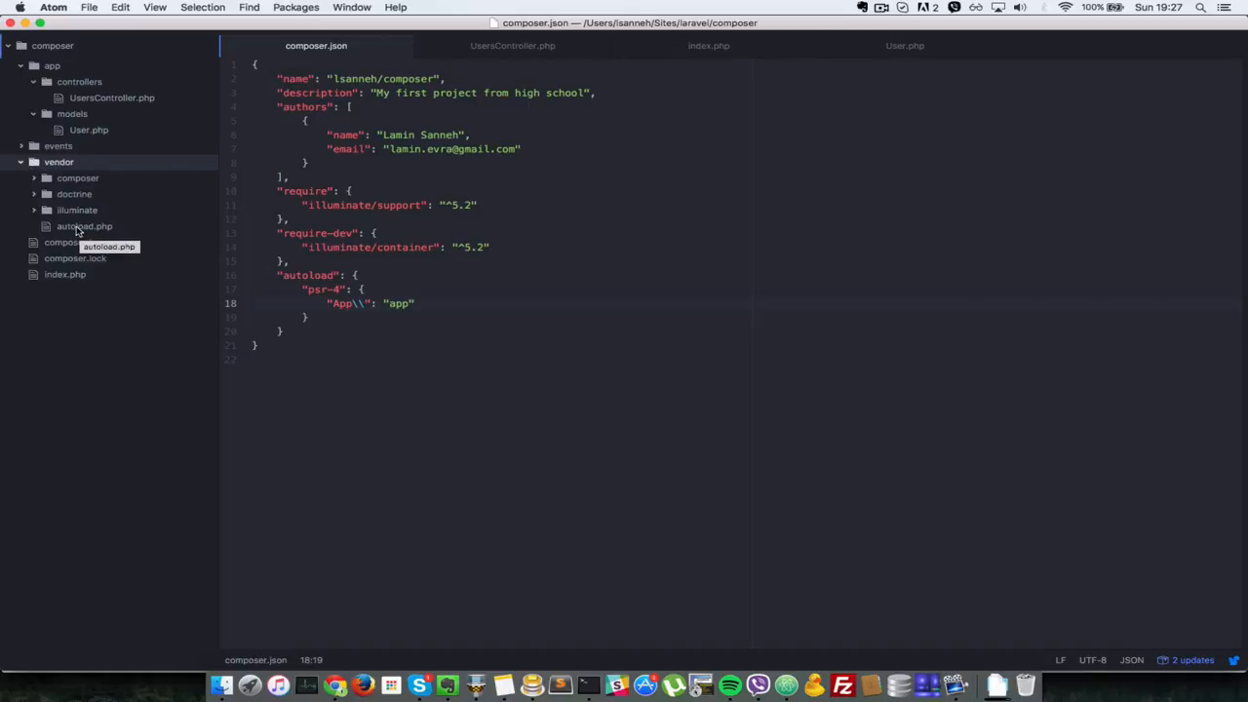
pyautogui.click(587, 683)
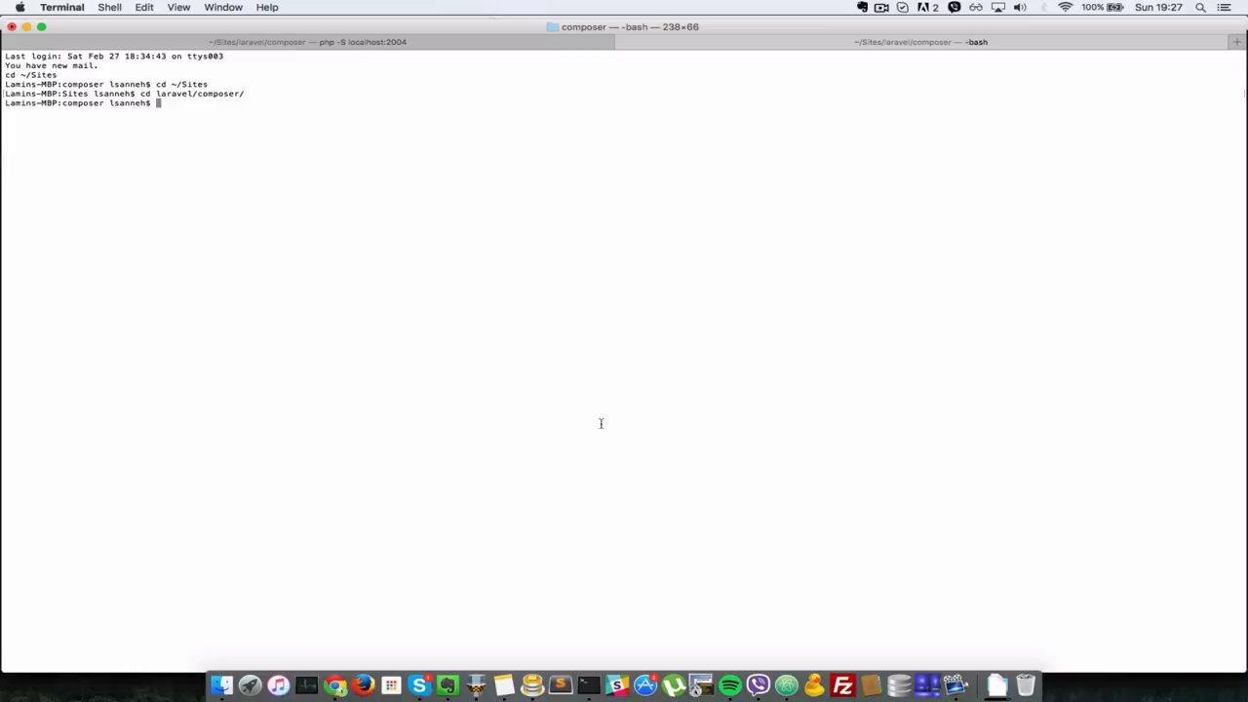
pyautogui.write('composer dumpa')
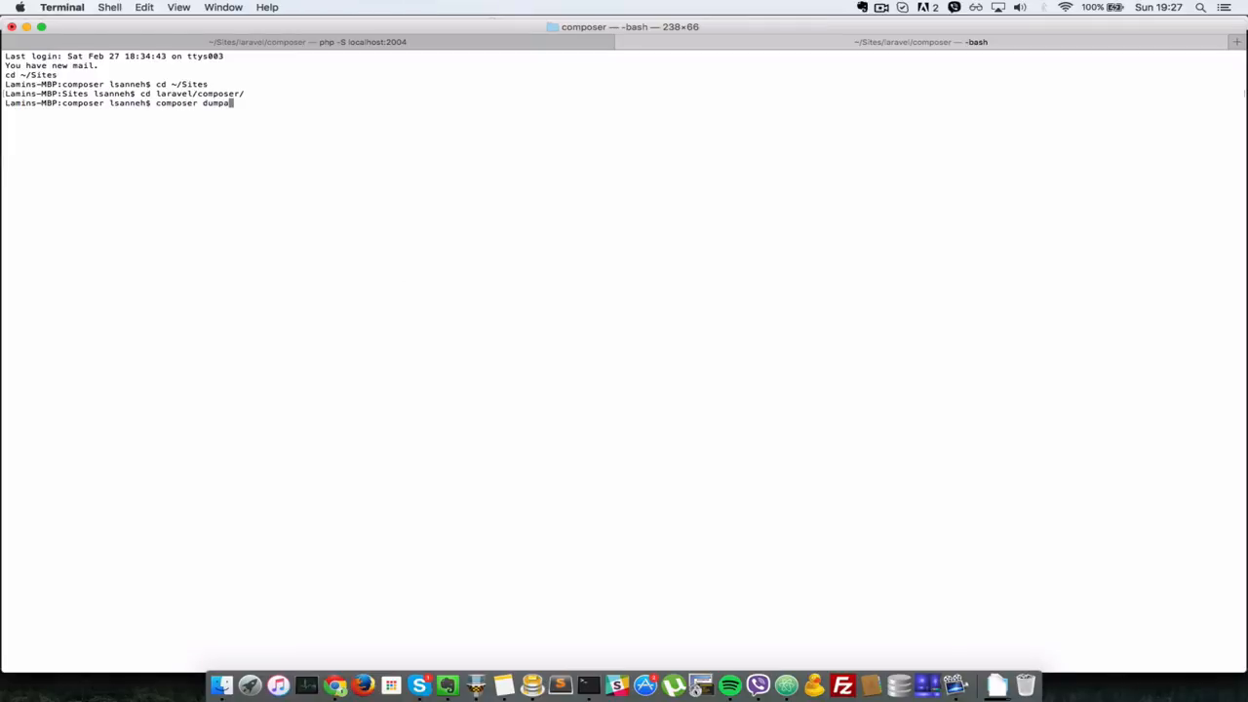
pyautogui.press('Return')
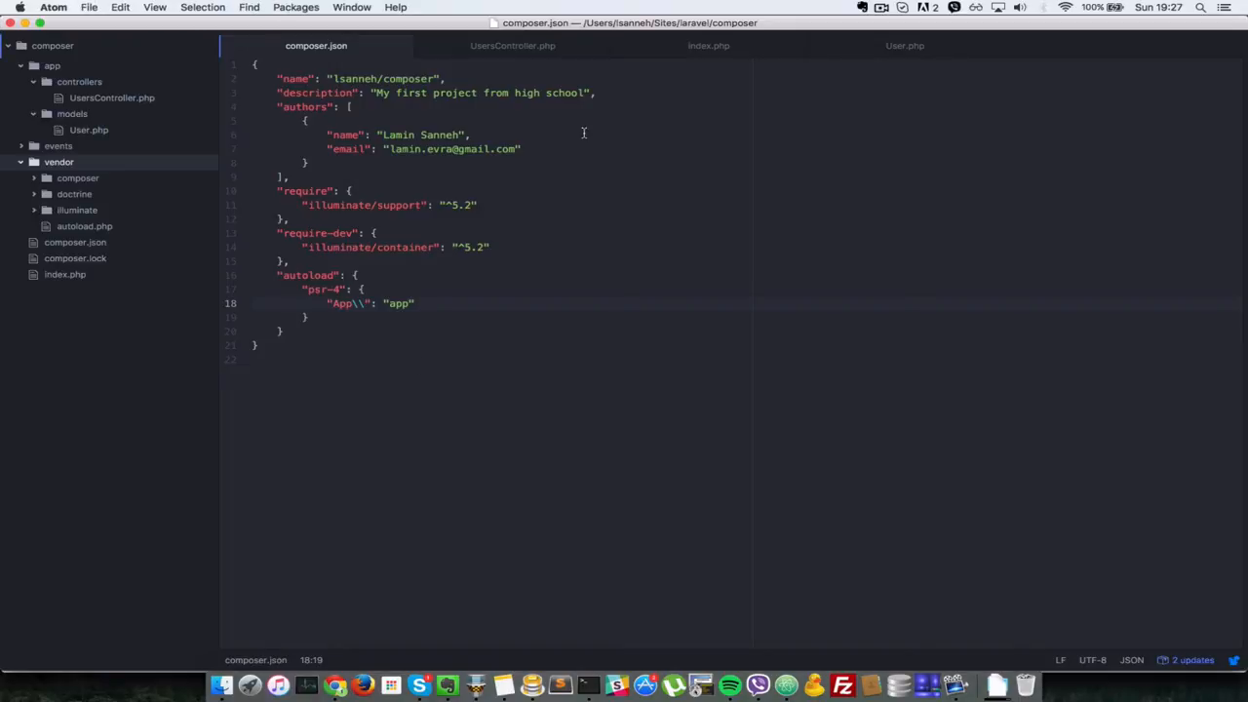
# - Add require("vendor/autoload.php"); at the top of index.php
pyautogui.click(709, 45)
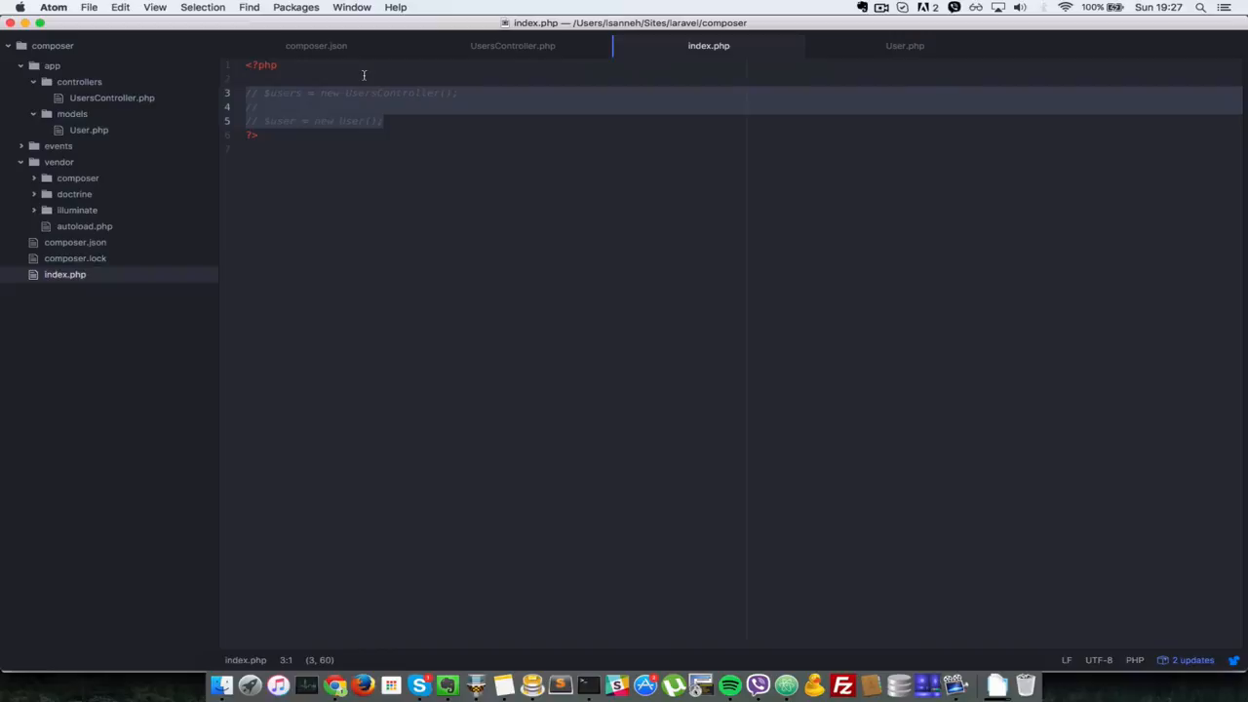
pyautogui.write('require();')
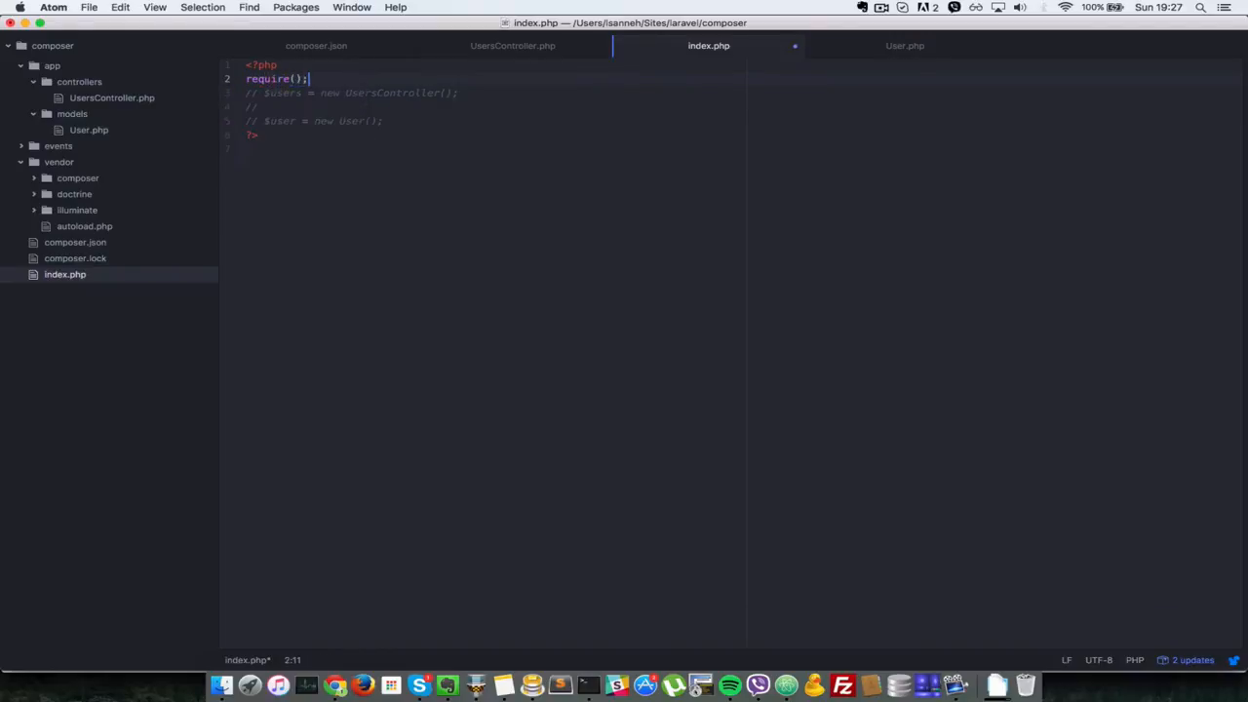
pyautogui.write('"au')
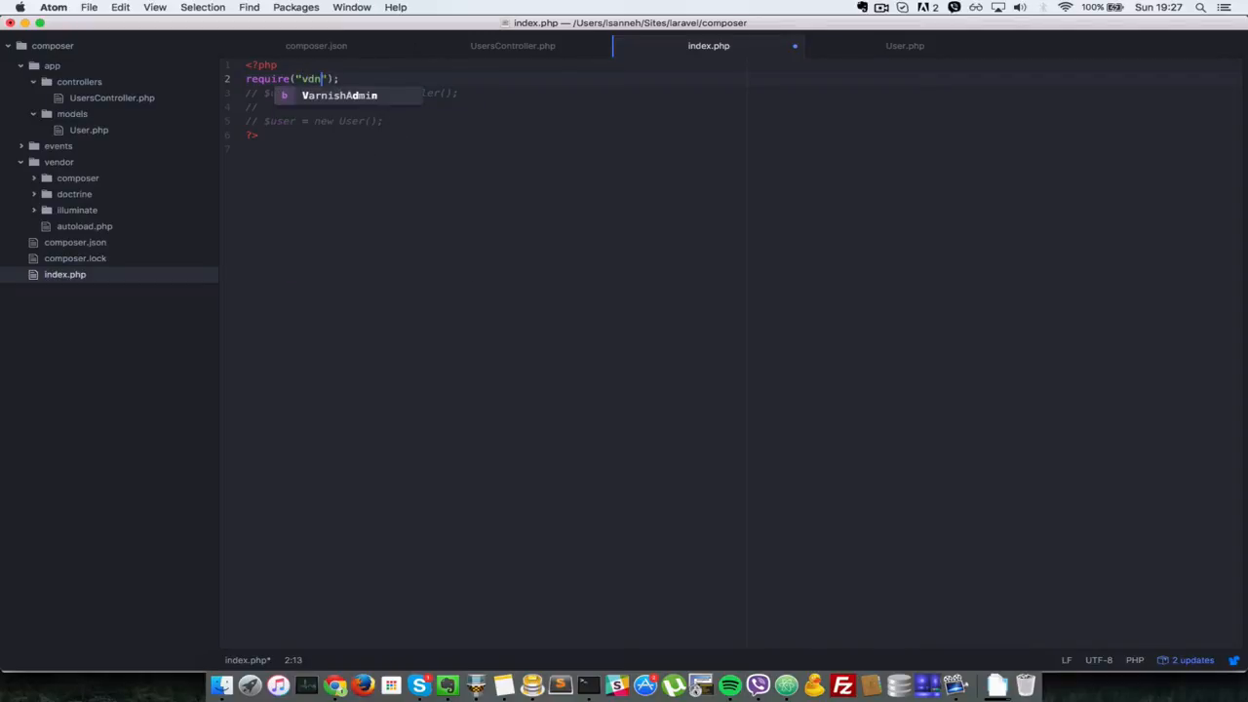
pyautogui.write('endor')
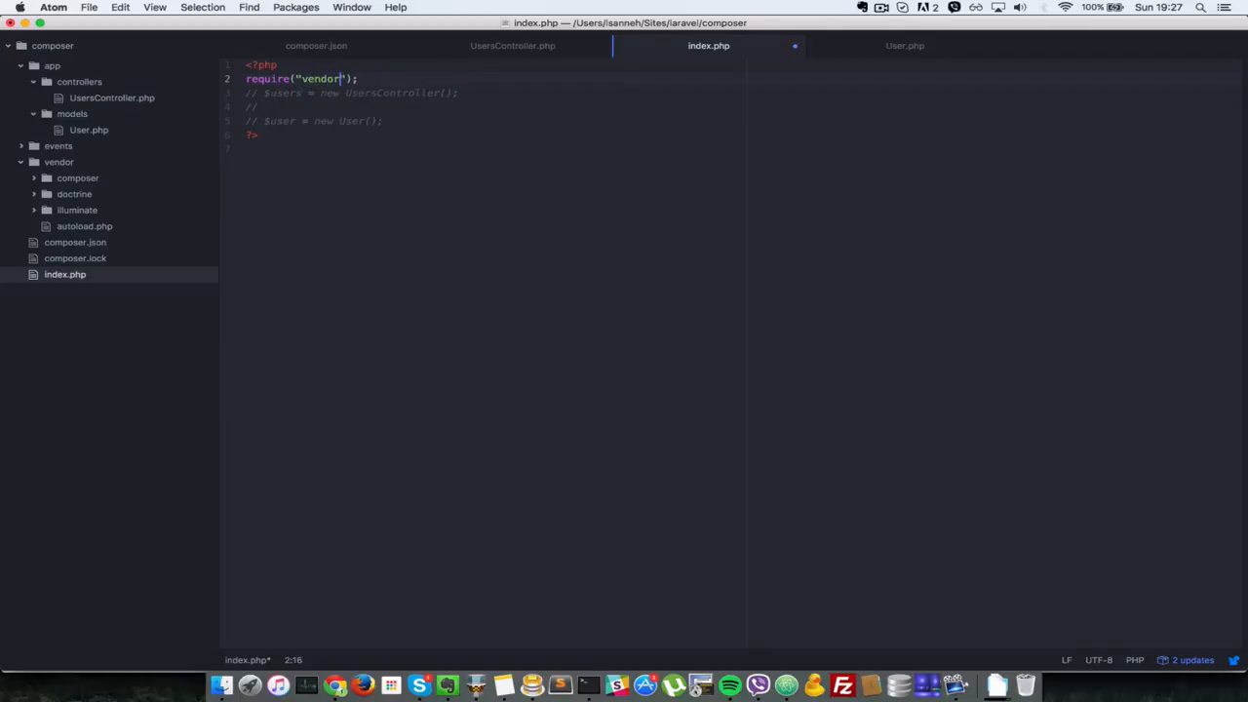
pyautogui.write('/')
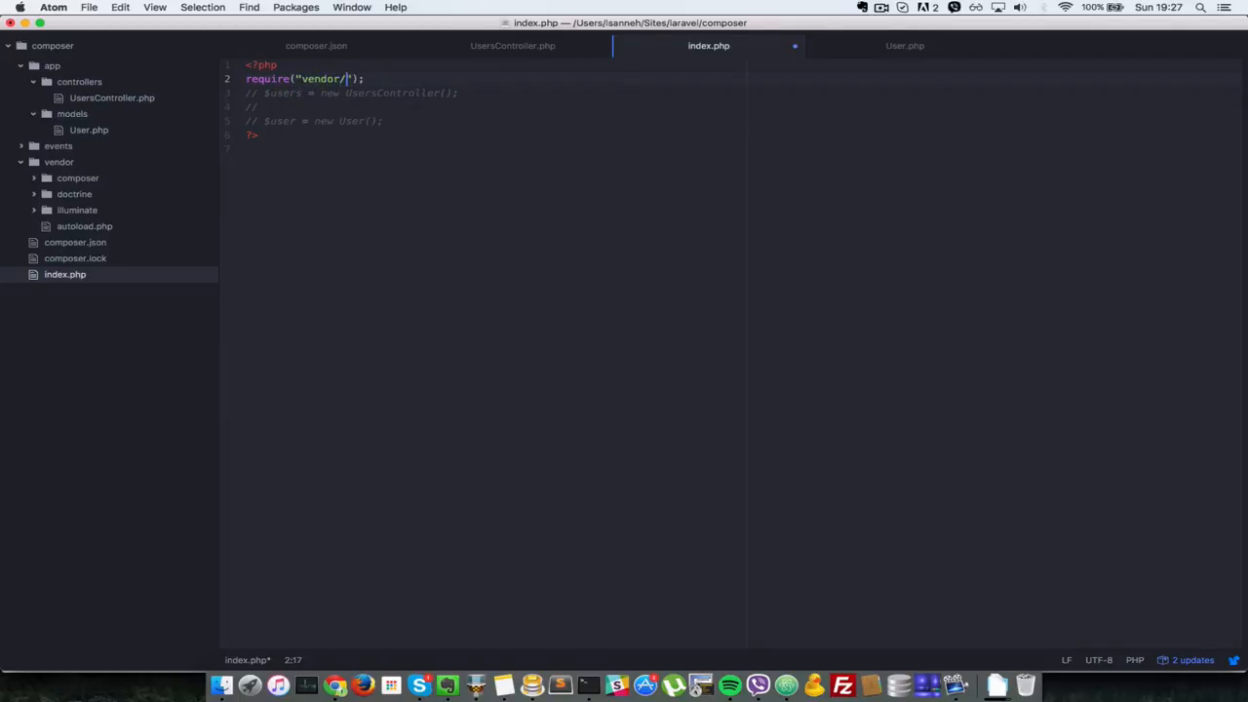
pyautogui.write('autoload.php')
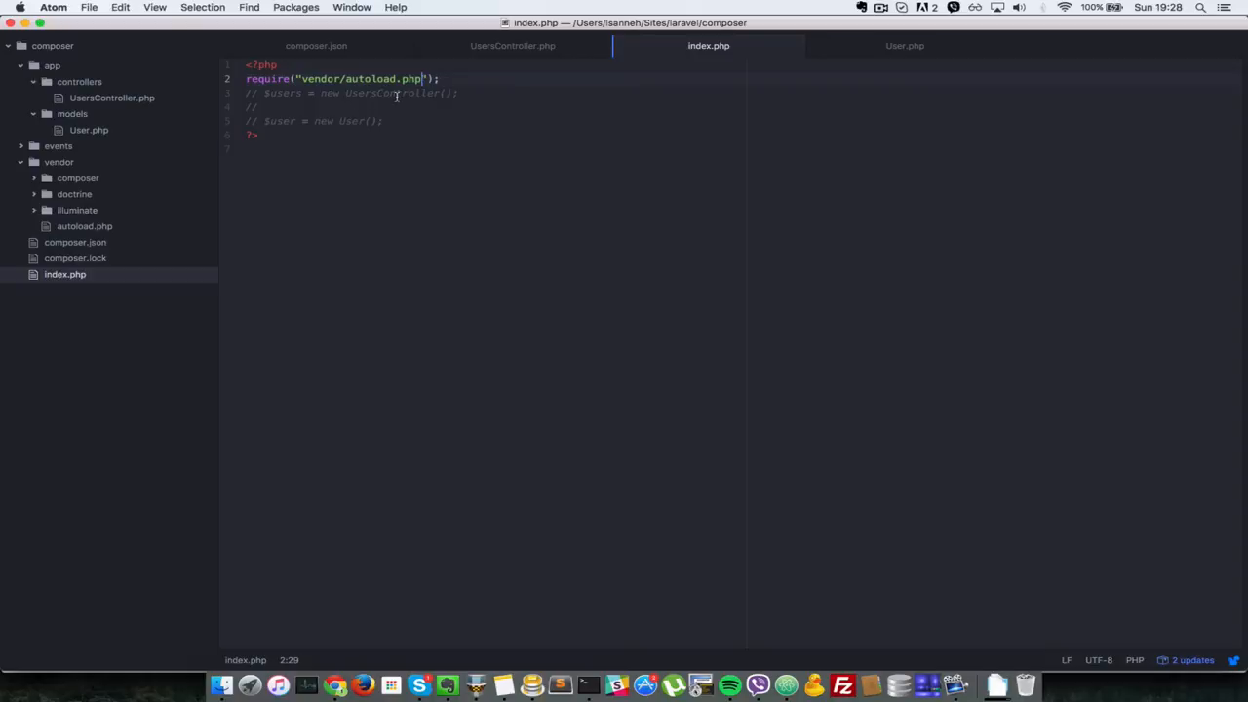
pyautogui.moveTo(91, 212)
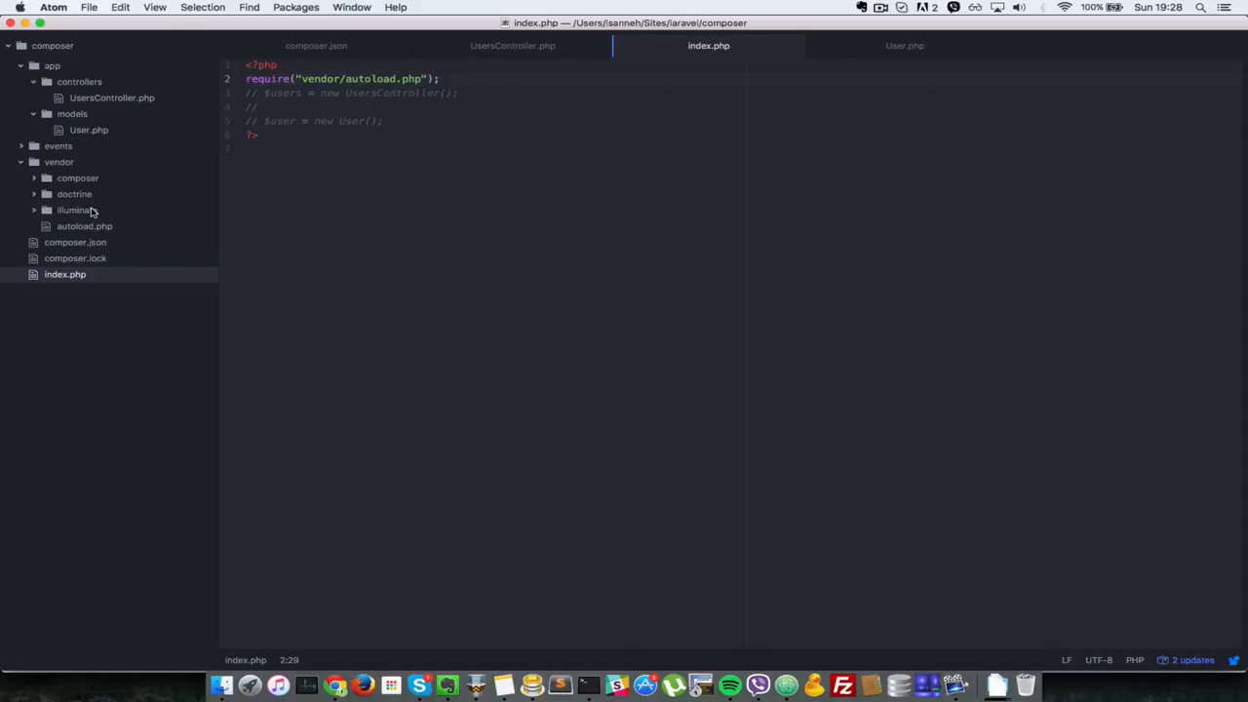
pyautogui.moveTo(68, 184)
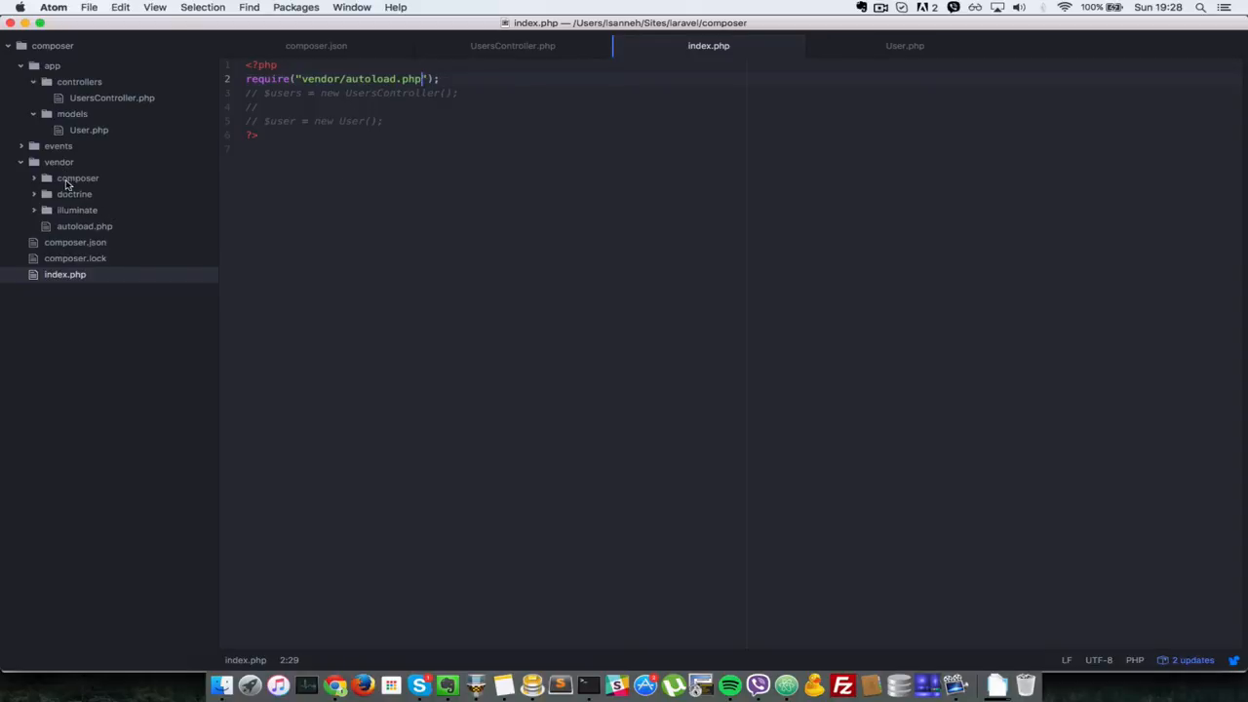
# - Inspect the App\\ to app entry in vendor/composer/autoload_psr4.php, then return to index.php
pyautogui.click(77, 178)
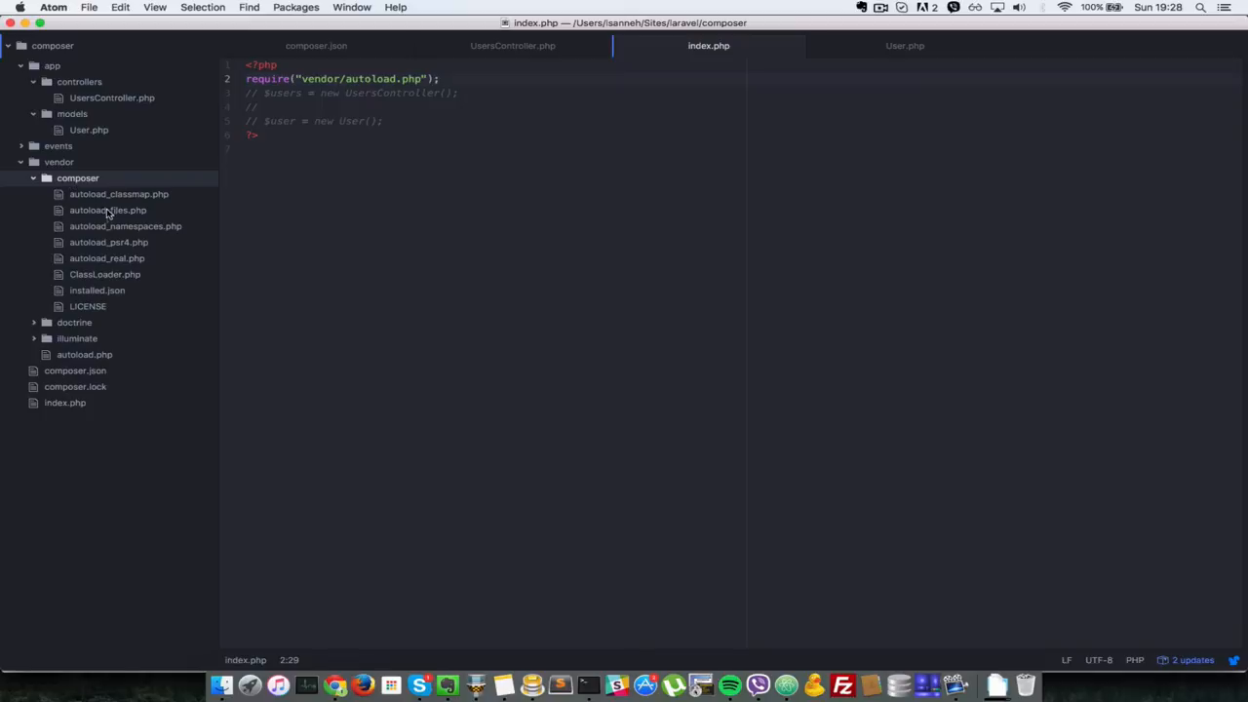
pyautogui.moveTo(110, 249)
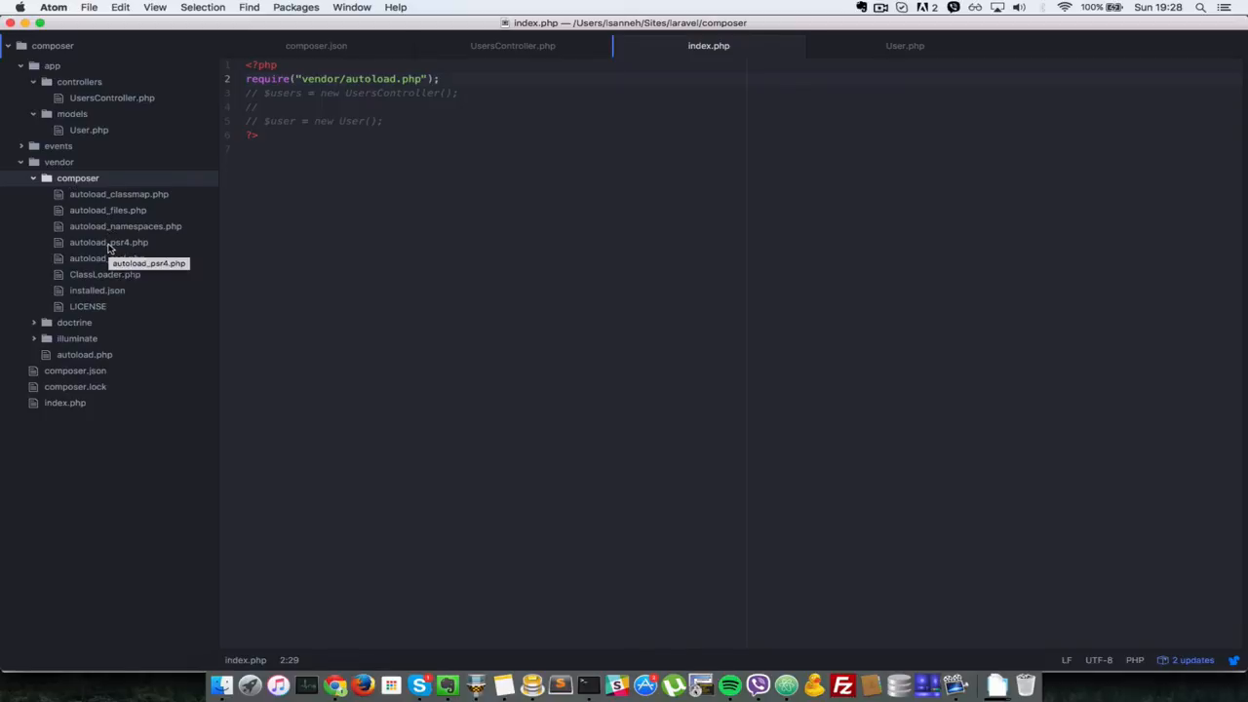
pyautogui.click(108, 241)
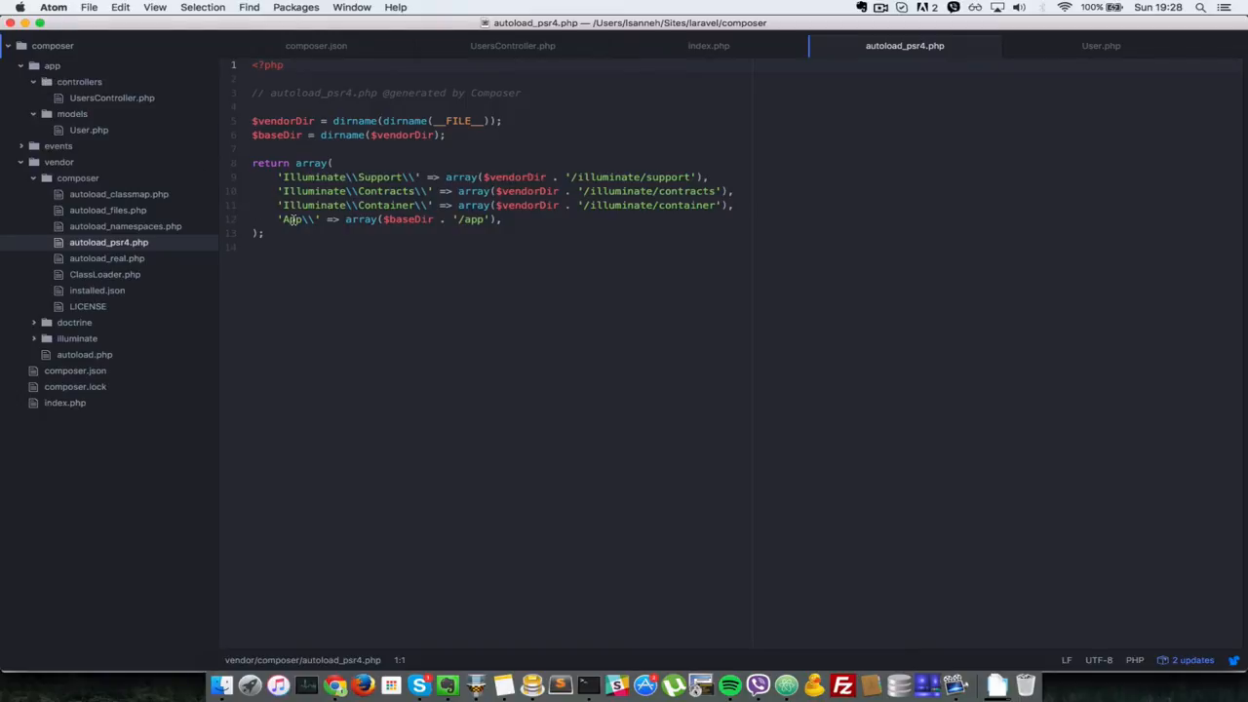
pyautogui.click(292, 218)
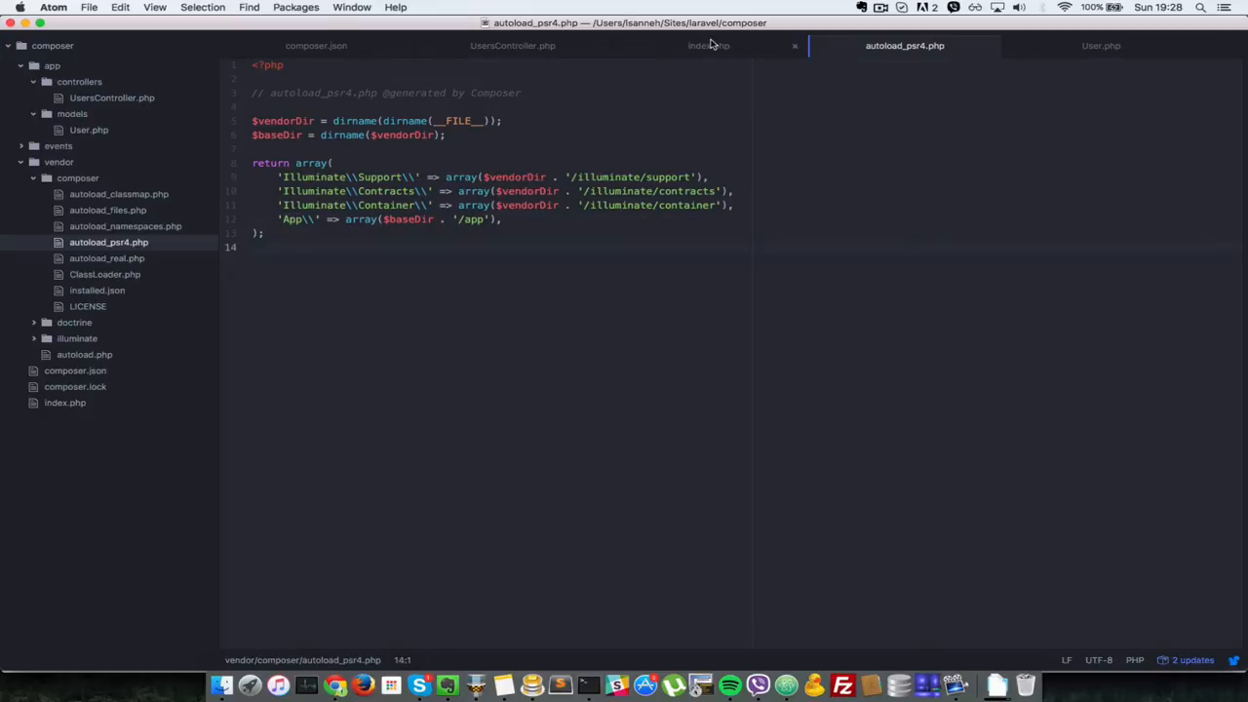
pyautogui.click(709, 45)
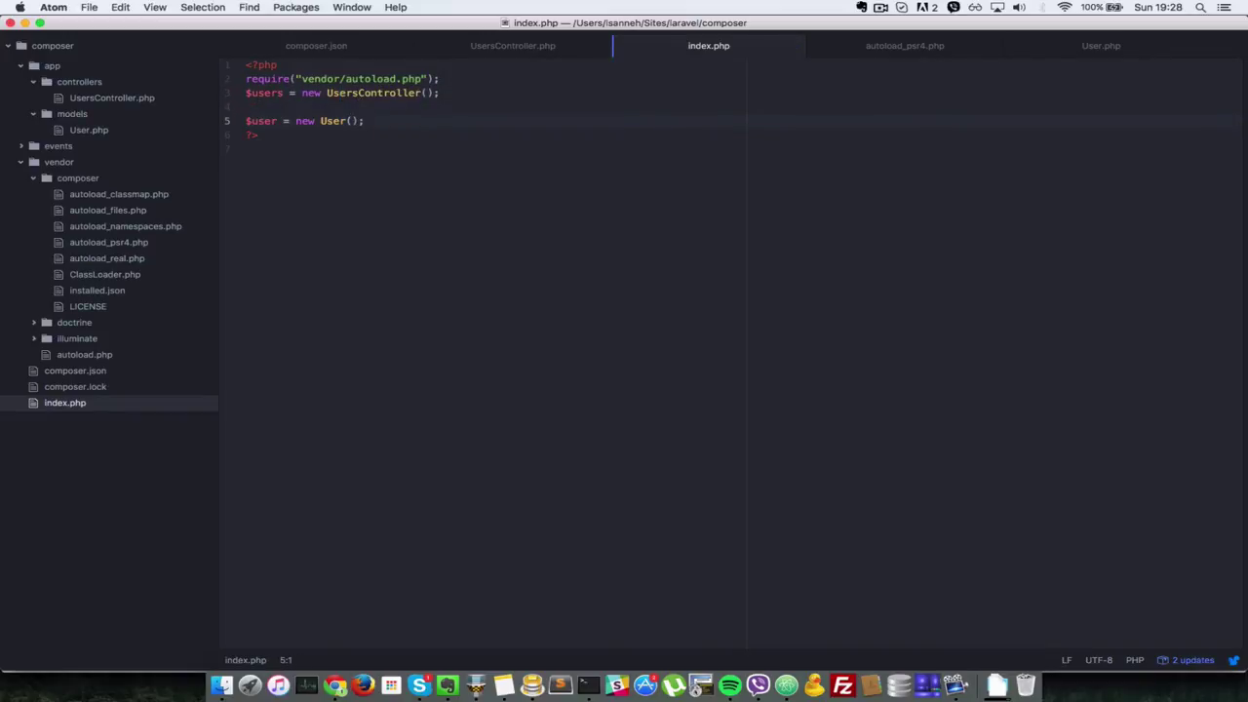
pyautogui.click(335, 685)
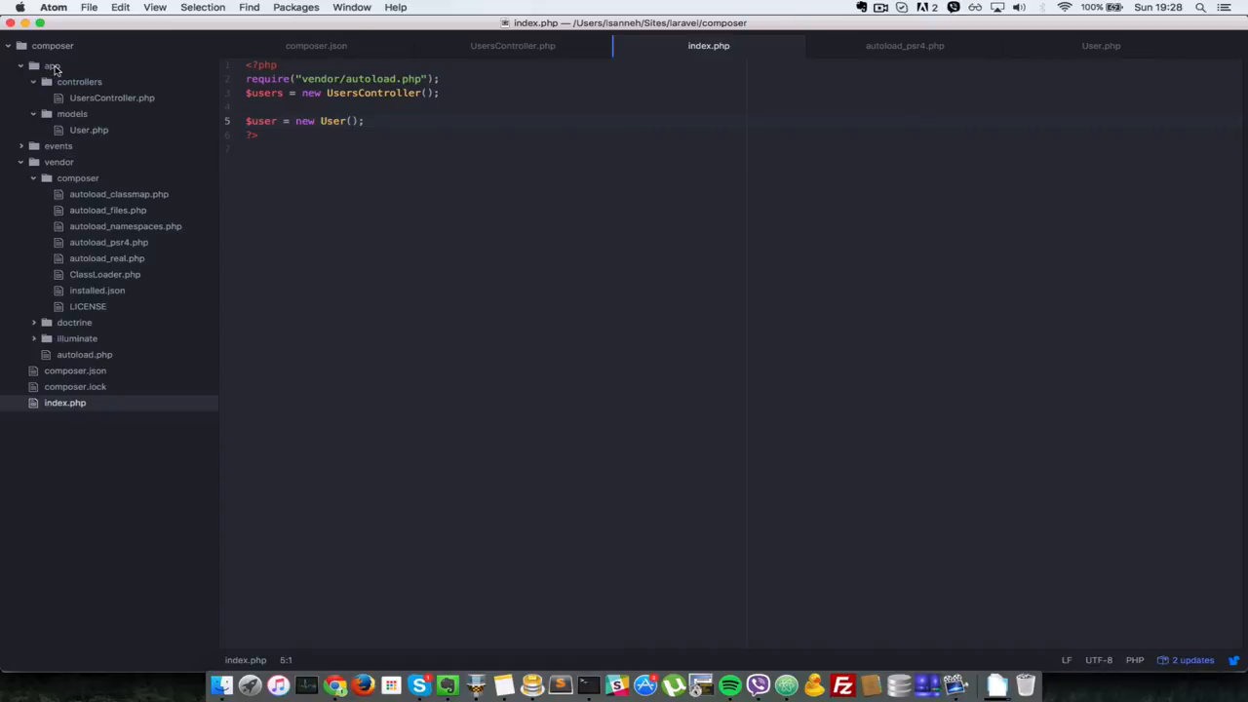
pyautogui.moveTo(51, 65)
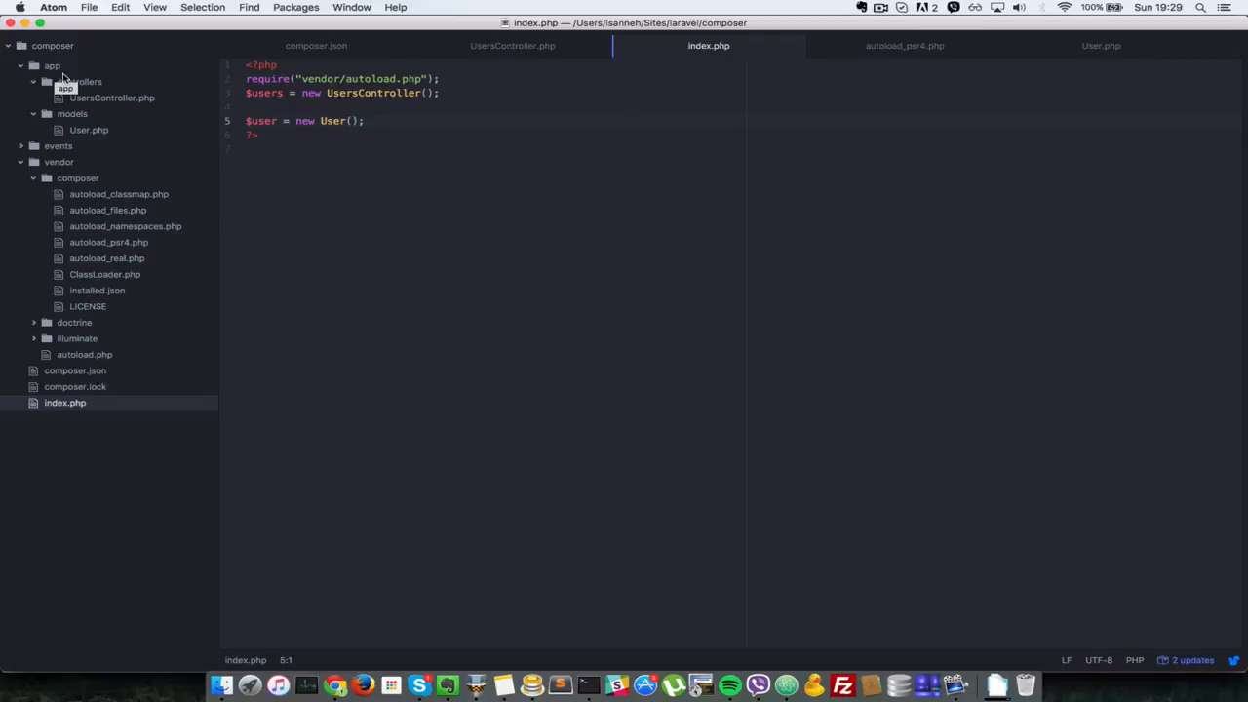
pyautogui.moveTo(78, 82)
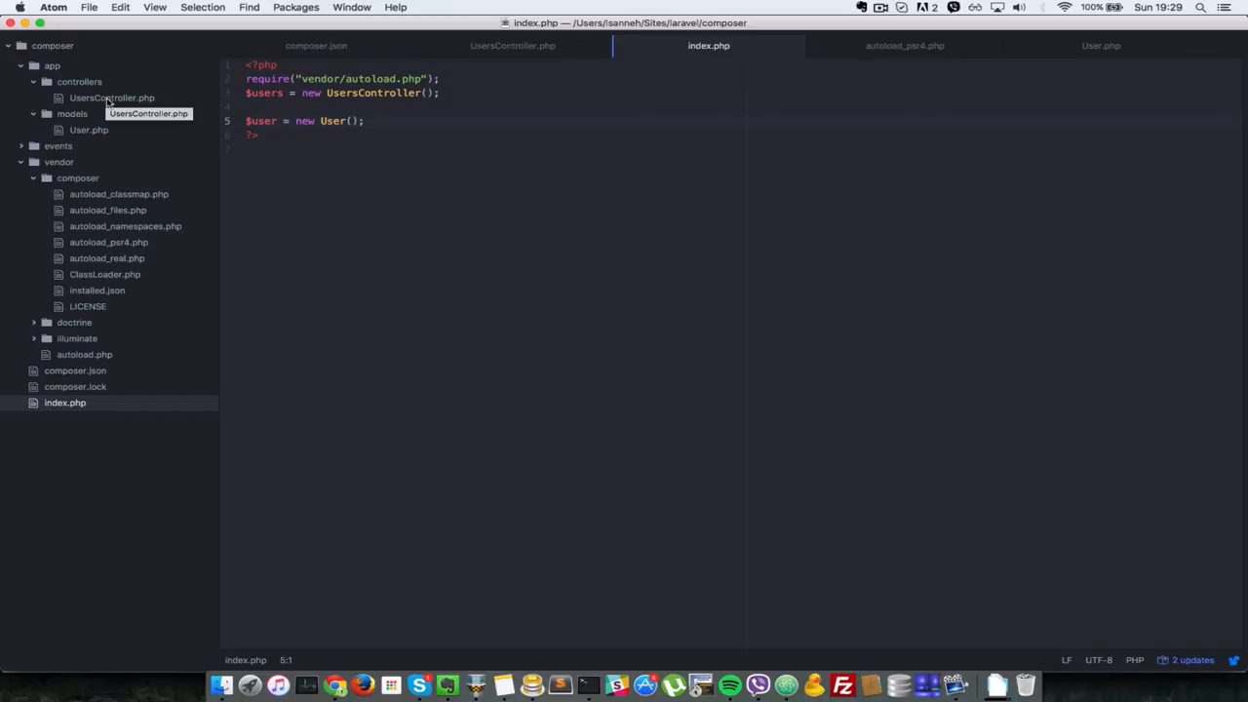
pyautogui.moveTo(512, 46)
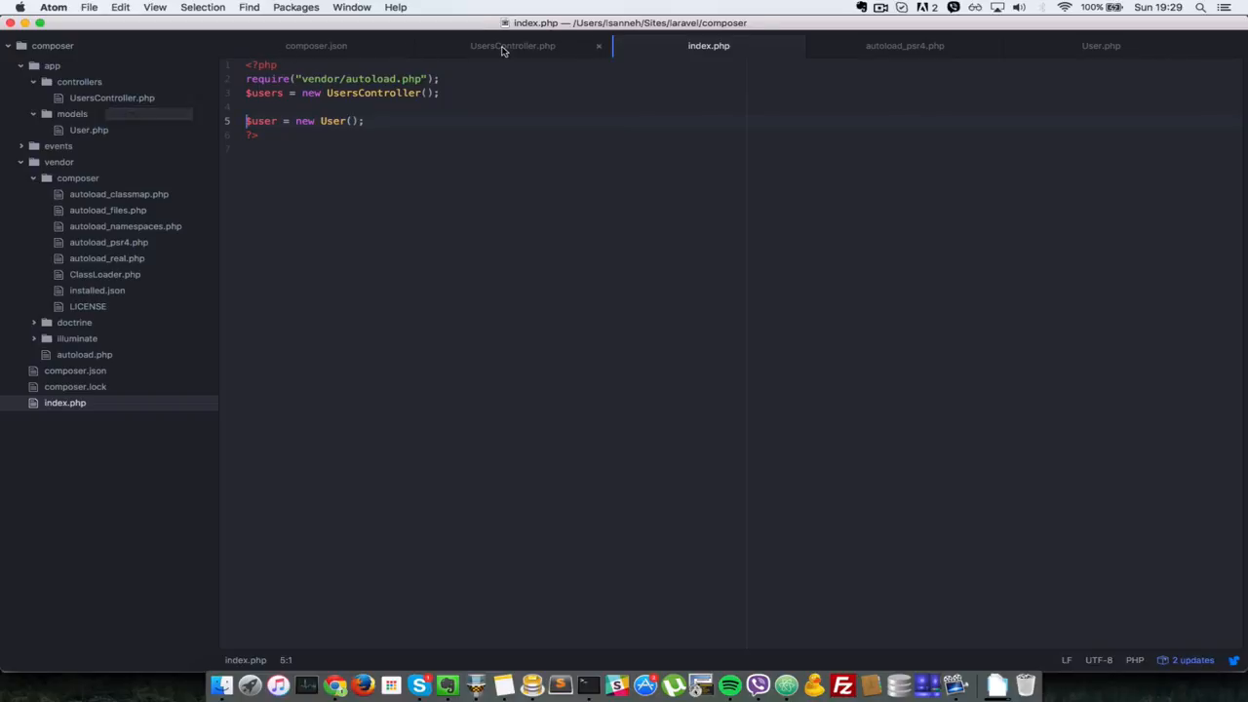
pyautogui.click(512, 45)
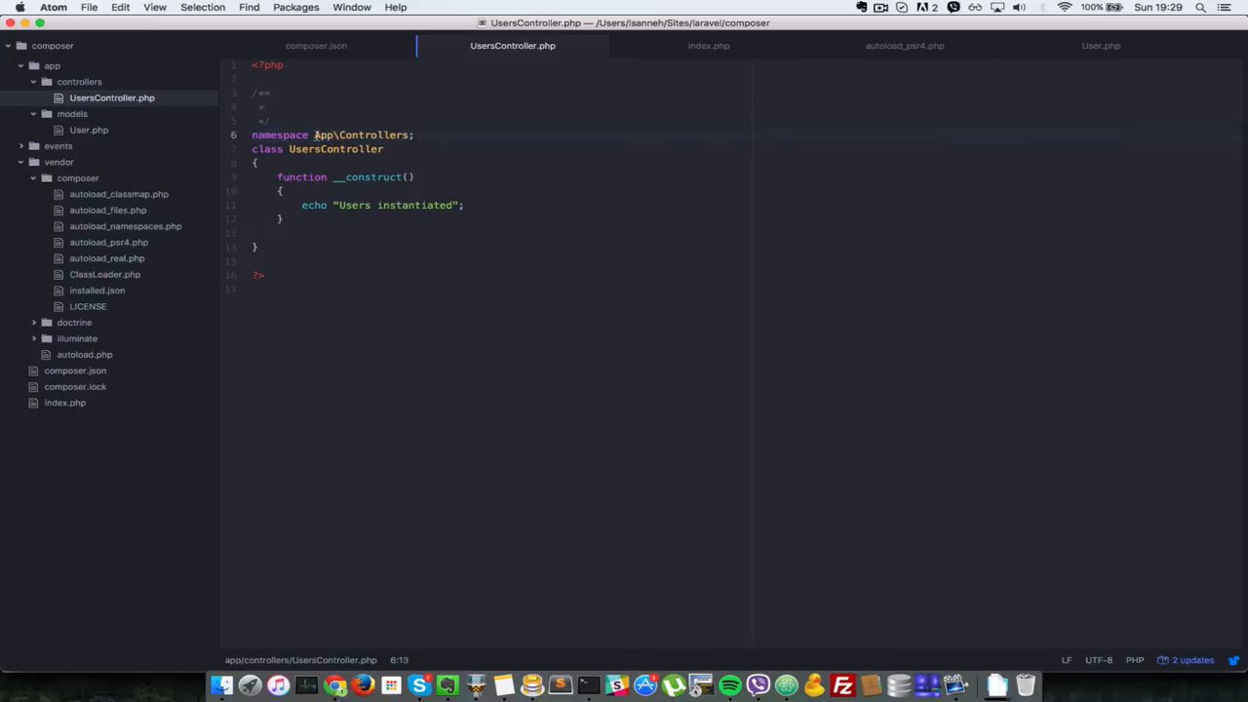
pyautogui.press('backspace')
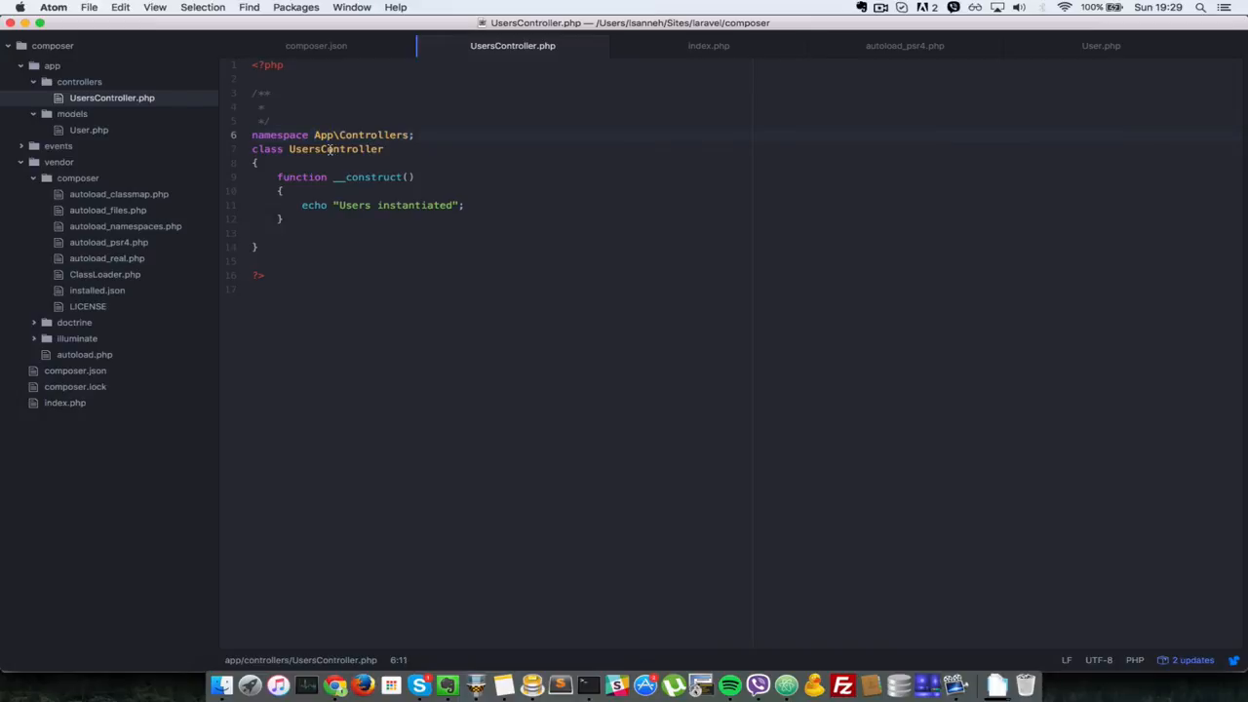
pyautogui.click(334, 684)
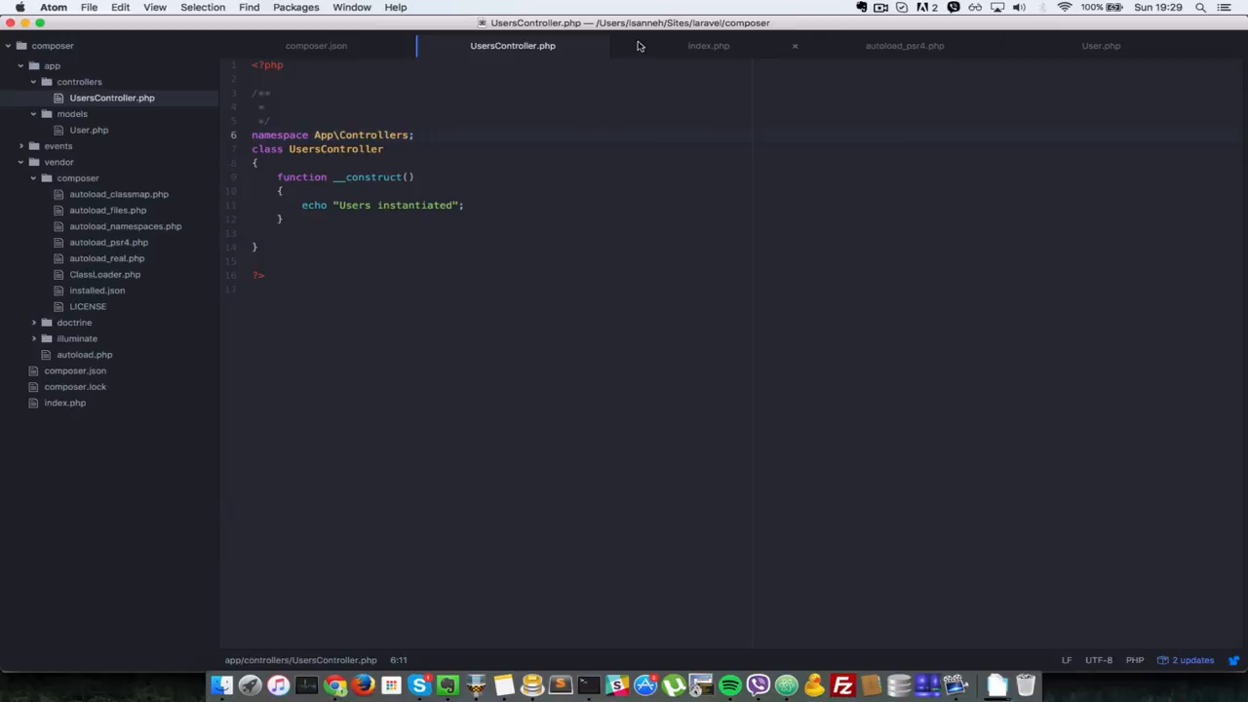
pyautogui.click(709, 45)
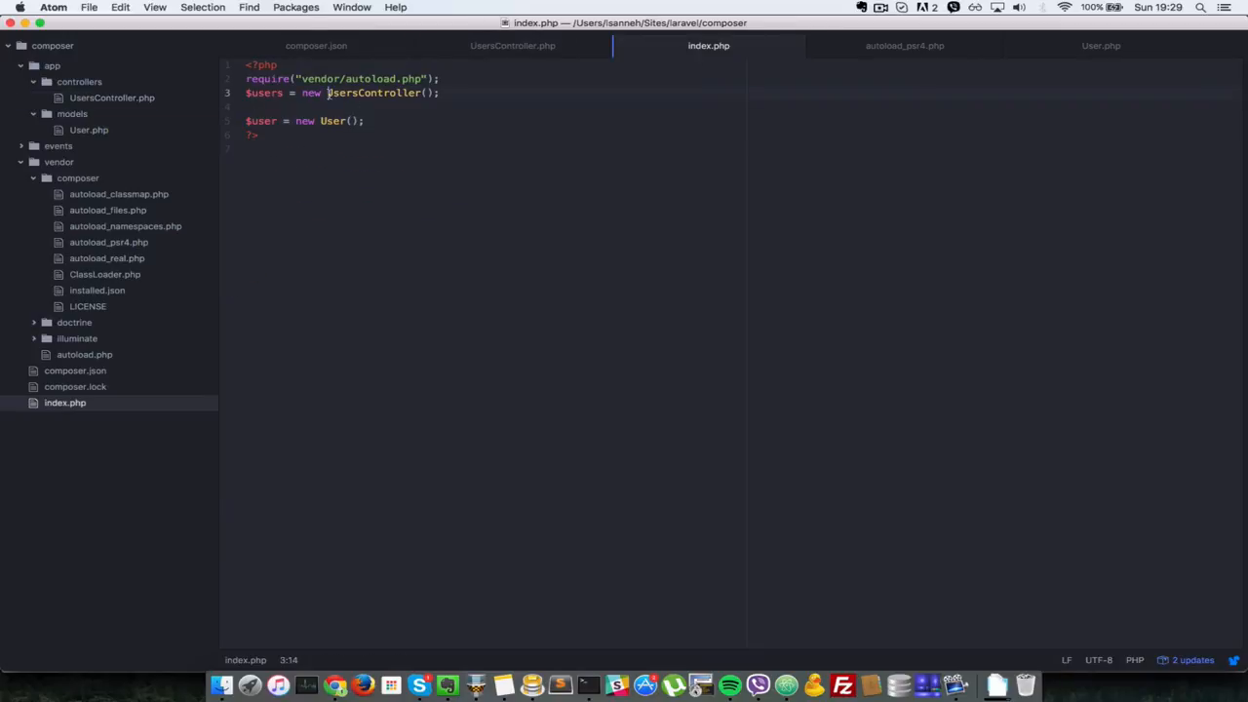
# - Prefix the UsersController() and User() instantiations in index.php with App\Controllers\
pyautogui.write('App/')
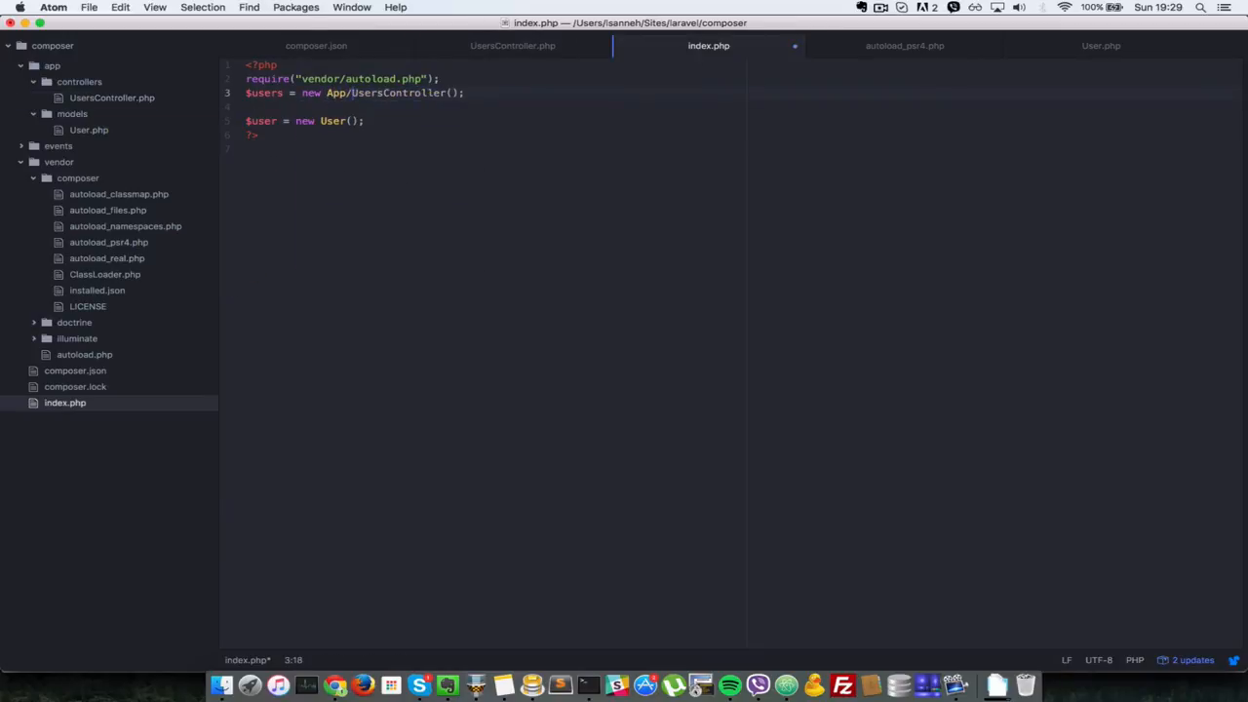
pyautogui.write('Controllers\\')
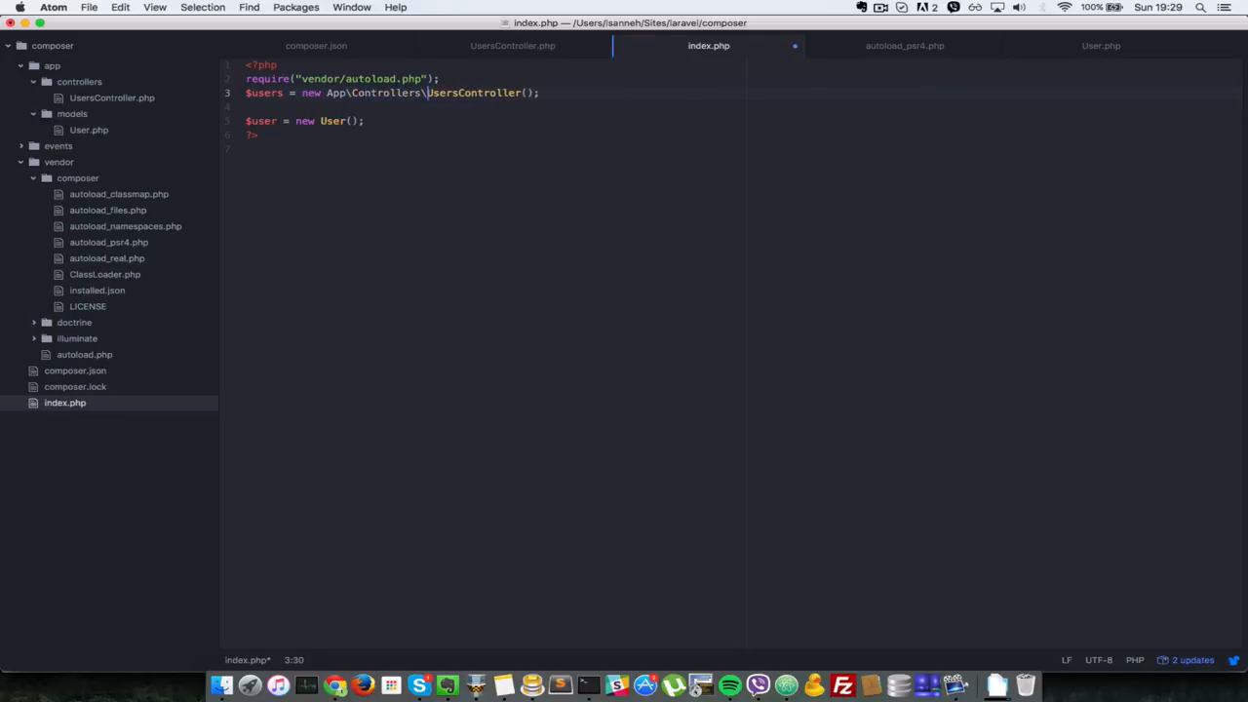
pyautogui.click(366, 120)
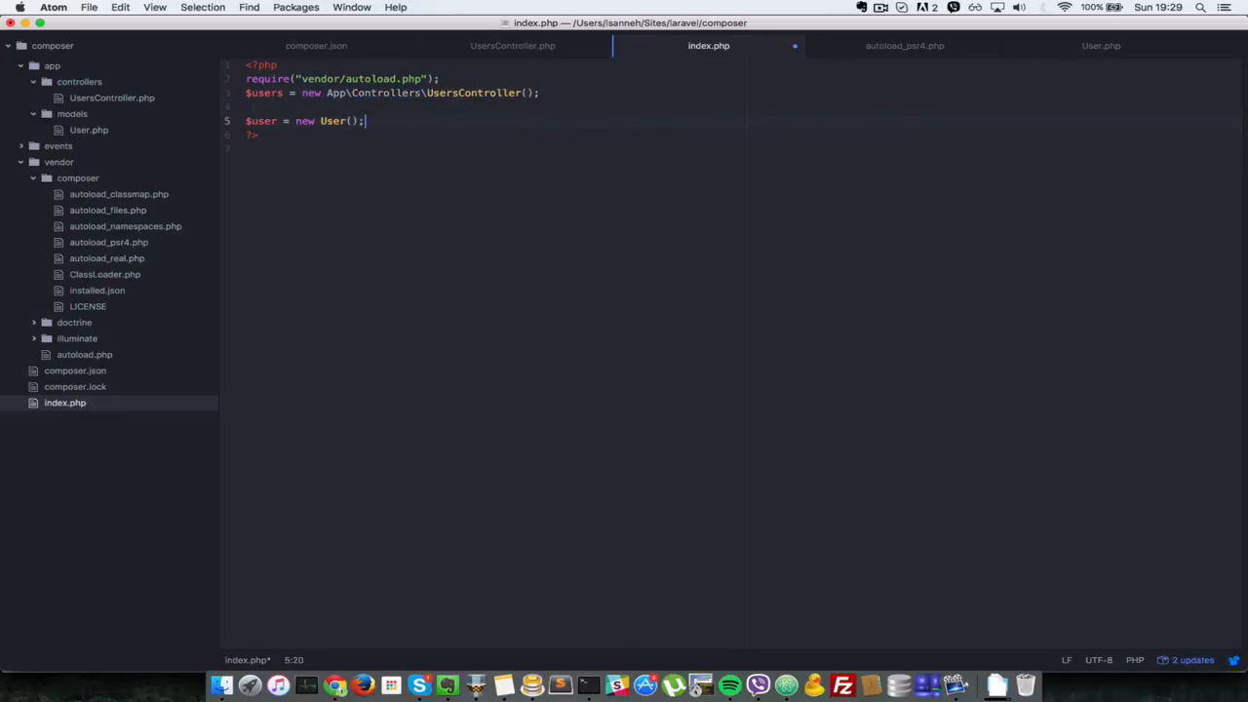
pyautogui.write('App\\')
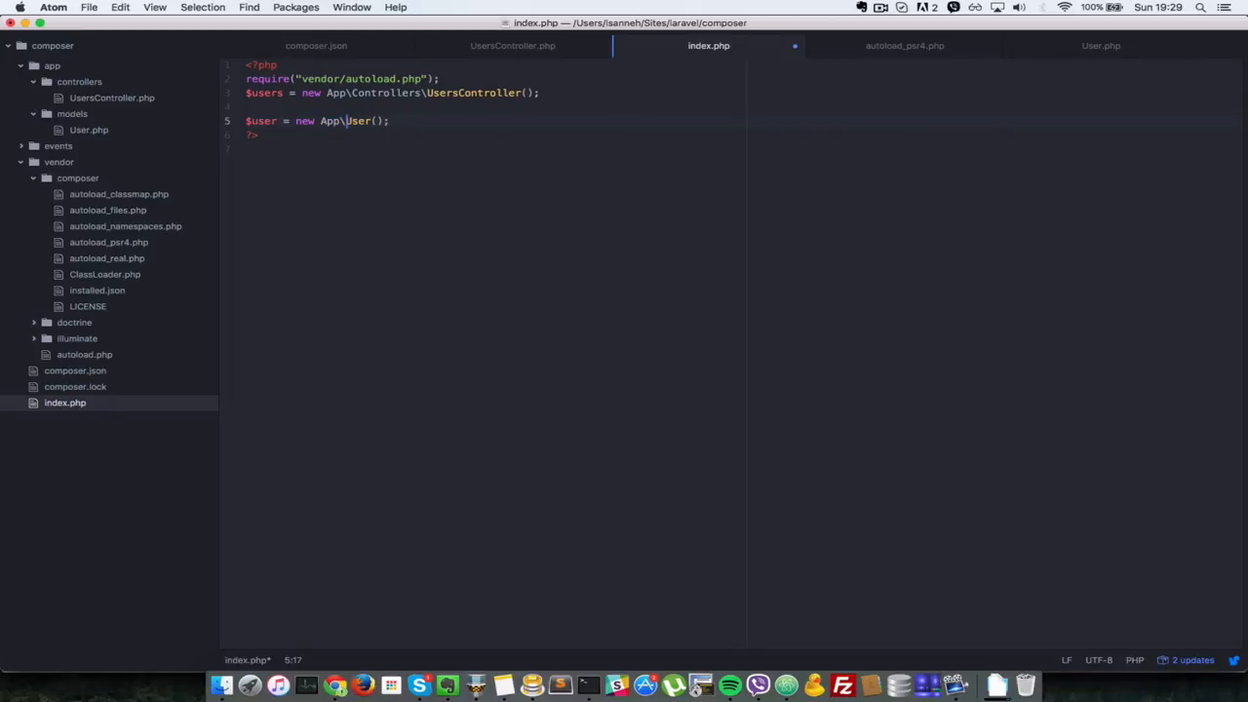
pyautogui.write('Controllers\\')
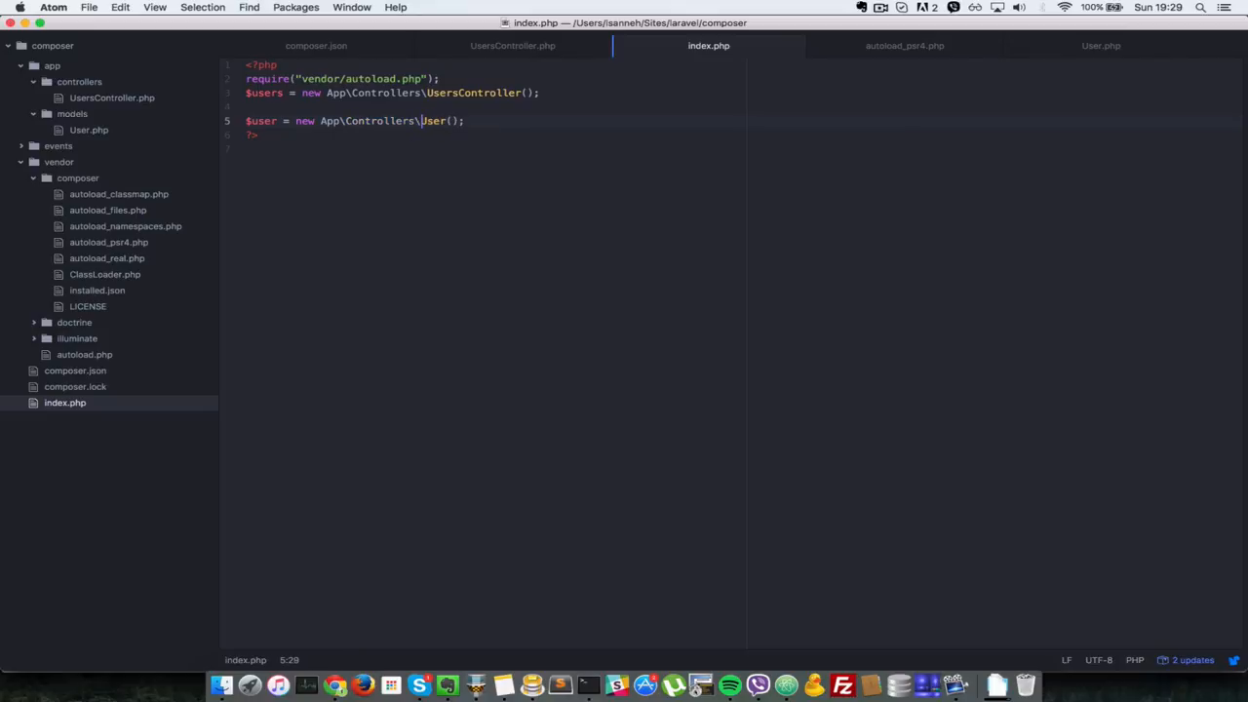
pyautogui.click(334, 685)
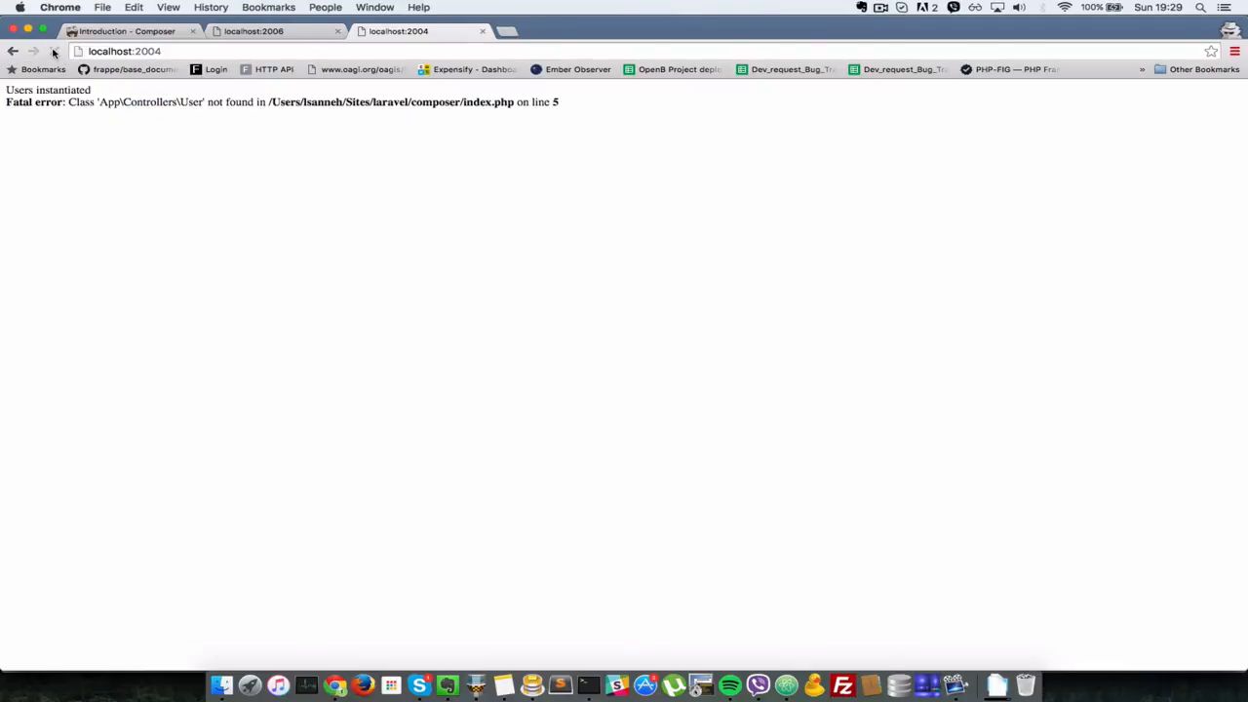
# - Reload localhost:2004 in Chrome, showing 'Users instantiated' and the App\Controllers\User error
pyautogui.click(55, 50)
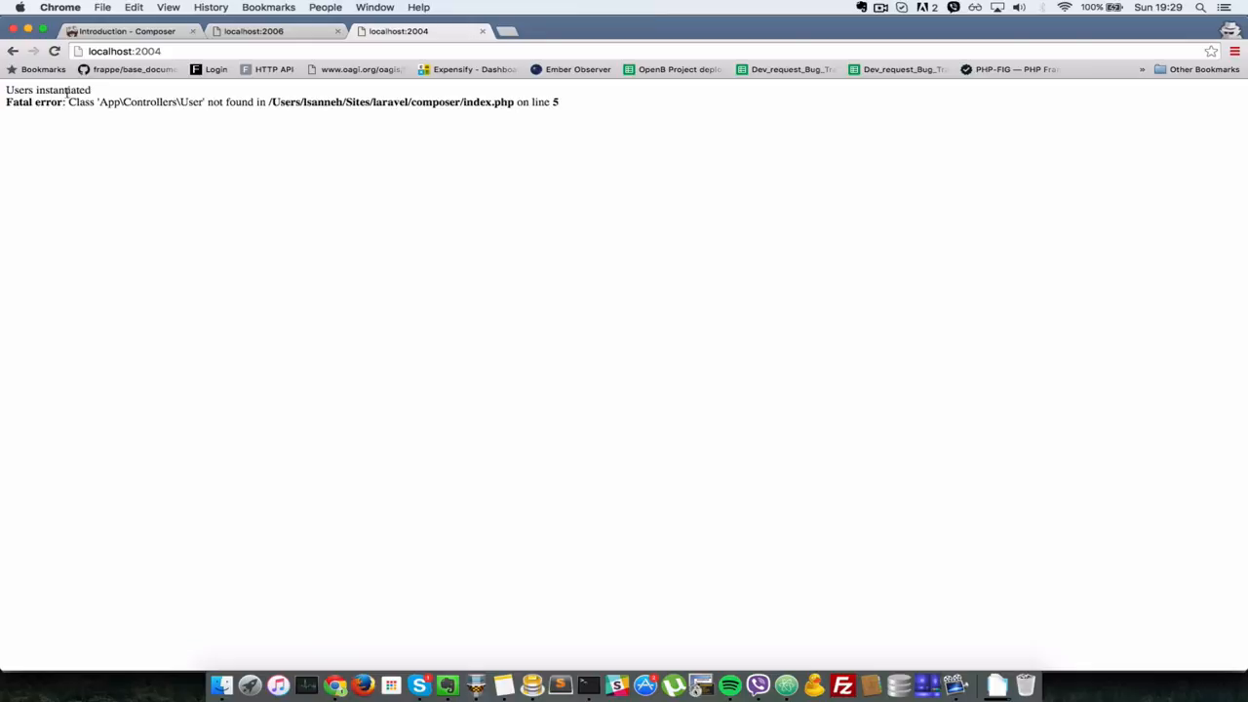
pyautogui.moveTo(247, 249)
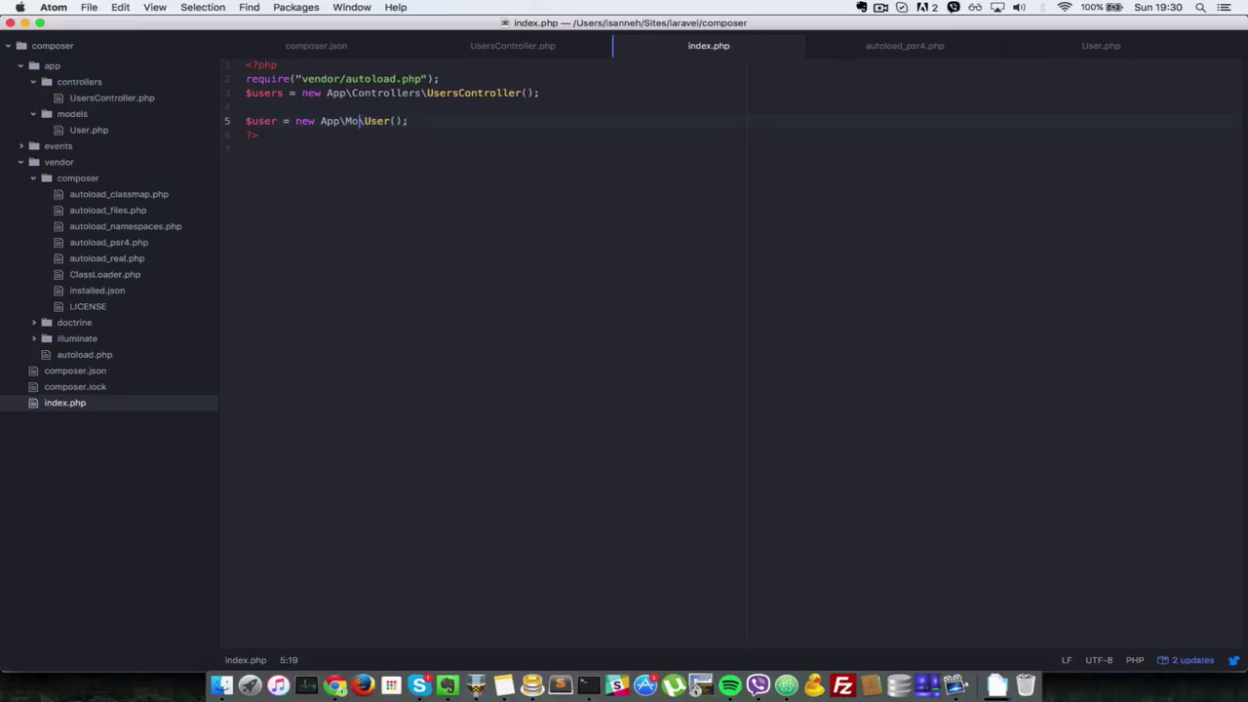
# - Change line 5 of index.php to instantiate new App\Models\User() instead of Controllers
pyautogui.click(334, 686)
pyautogui.write('dels\\')
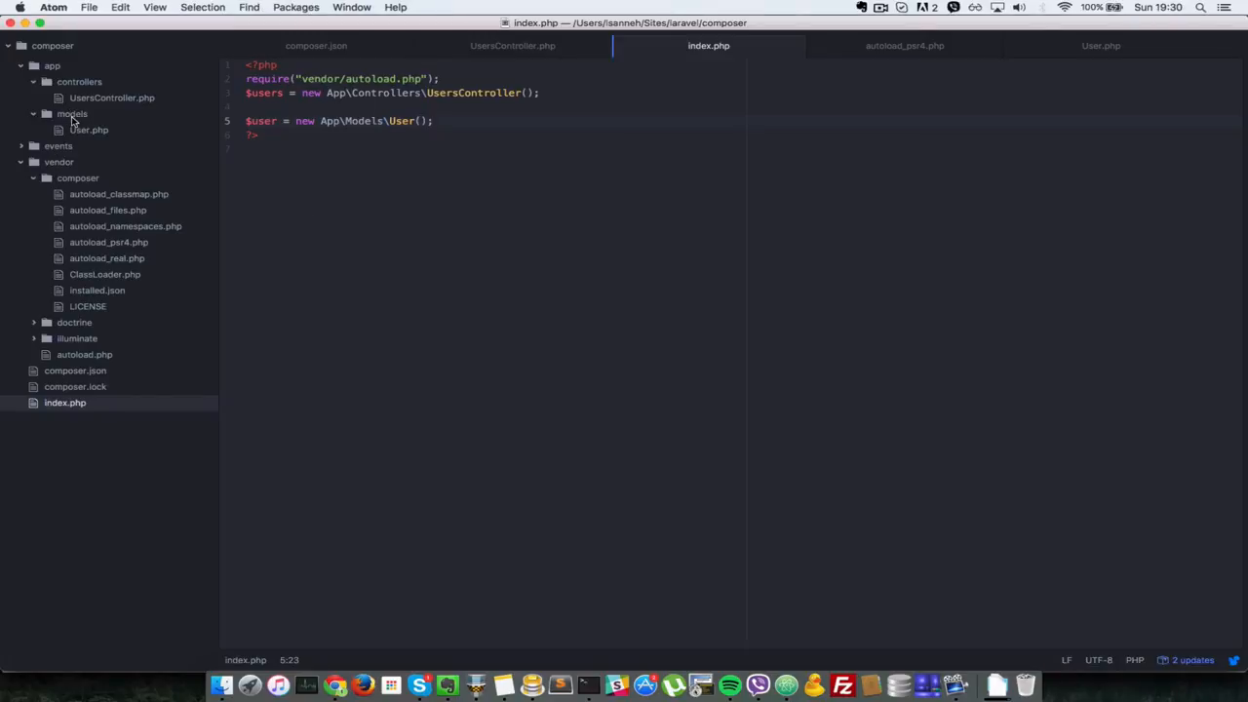
# - Start a new file in the app/models folder, typing 'File.' as its name
pyautogui.rightClick(71, 114)
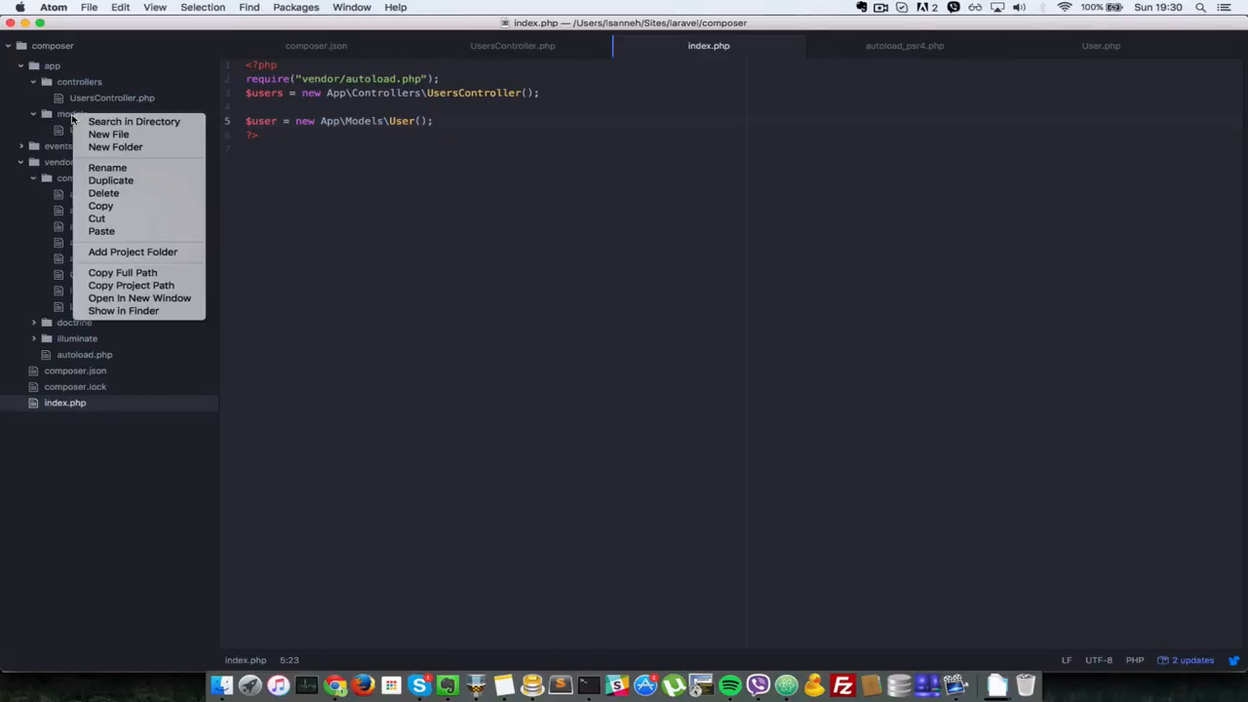
pyautogui.click(108, 134)
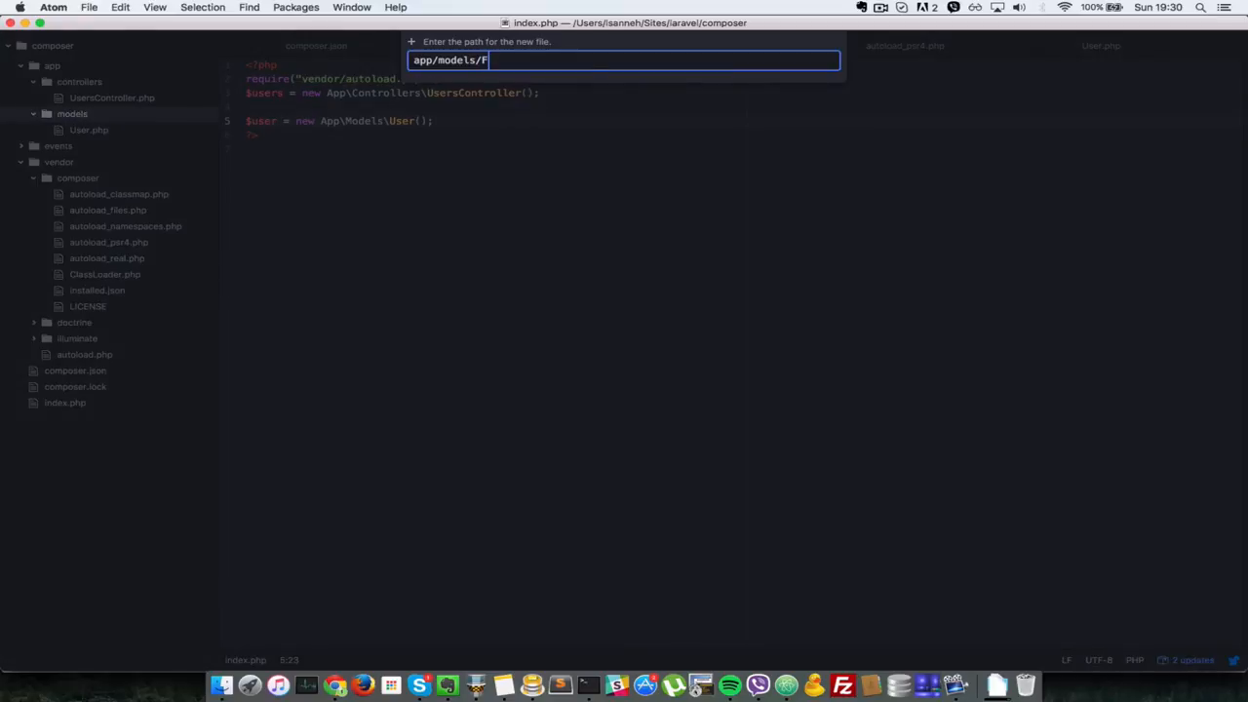
pyautogui.write('ile.')
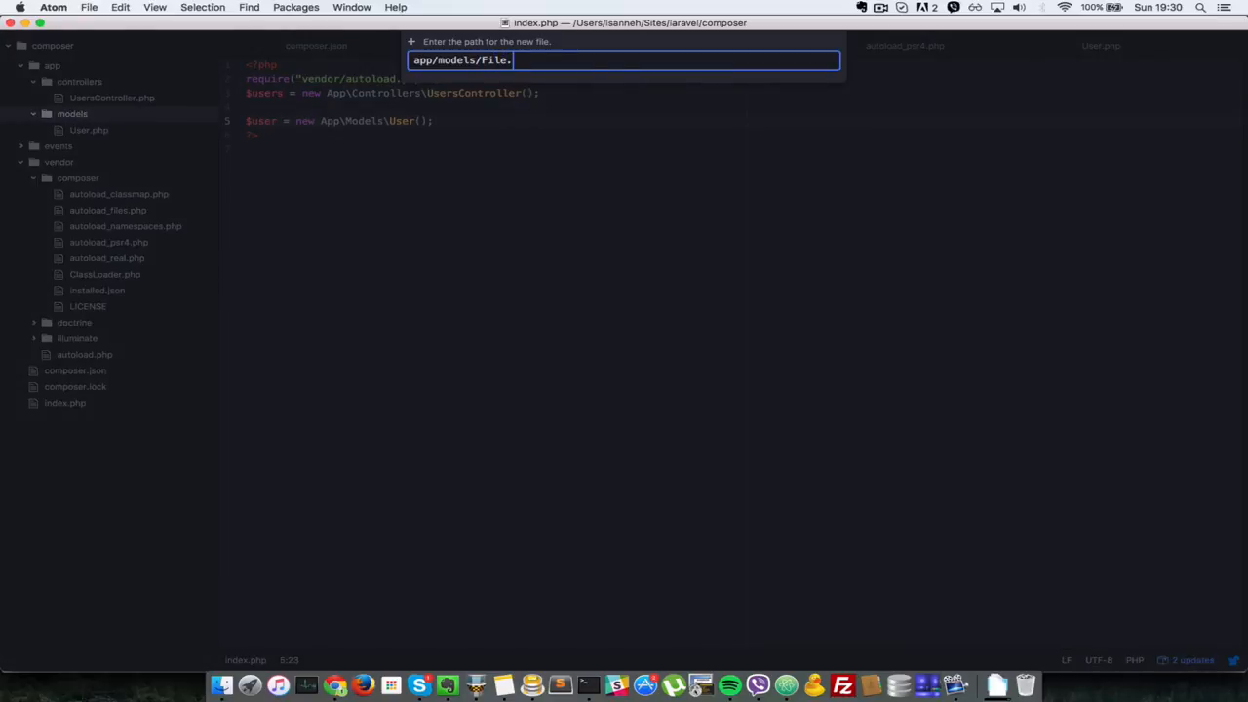